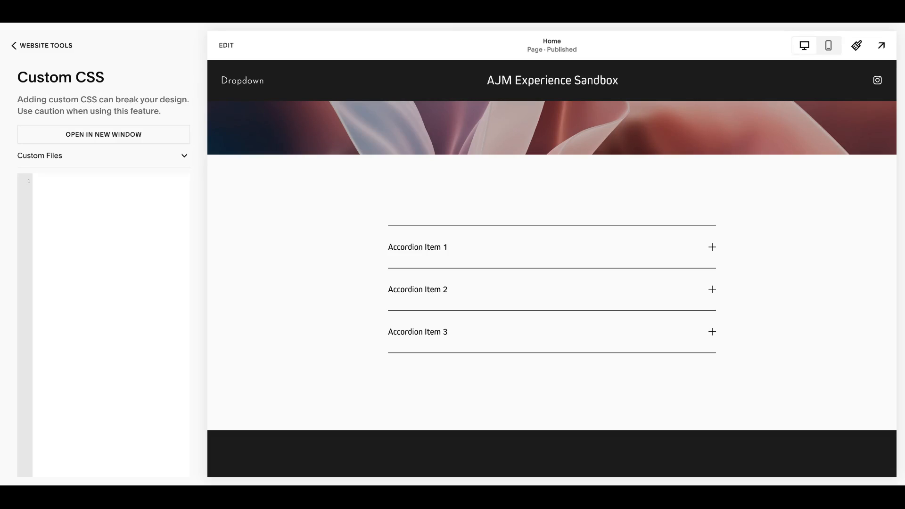
pyautogui.moveTo(297, 208)
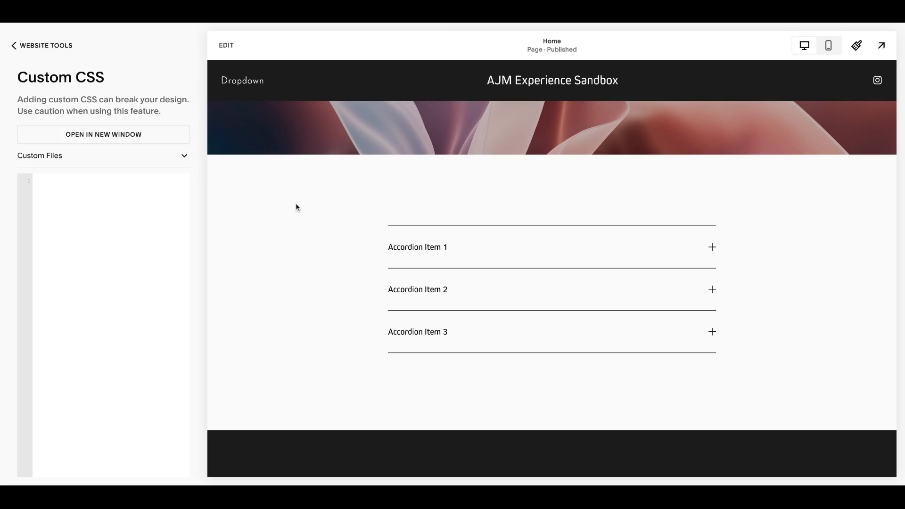
# Enter edit mode on the Home page from the site preview
pyautogui.click(226, 45)
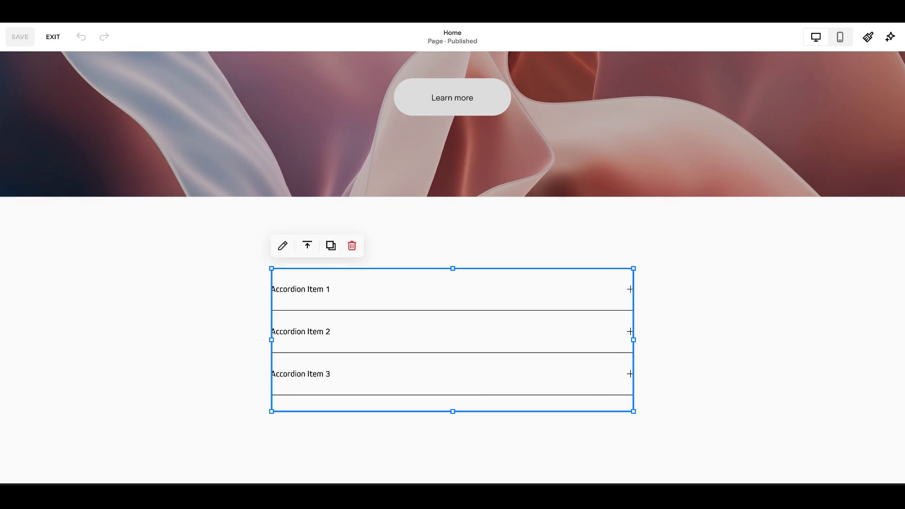
pyautogui.moveTo(268, 301)
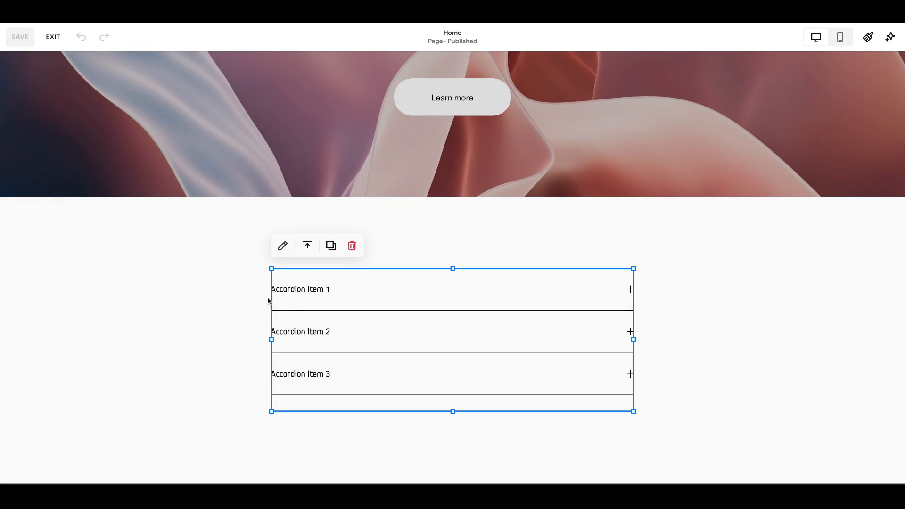
# In Accordion Item 1, type a hyphen to make its description a bullet
pyautogui.click(148, 270)
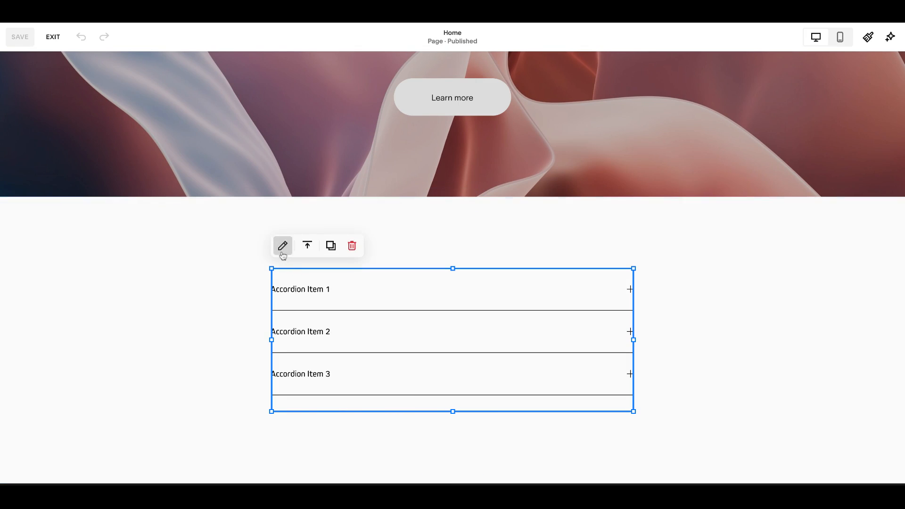
pyautogui.click(282, 245)
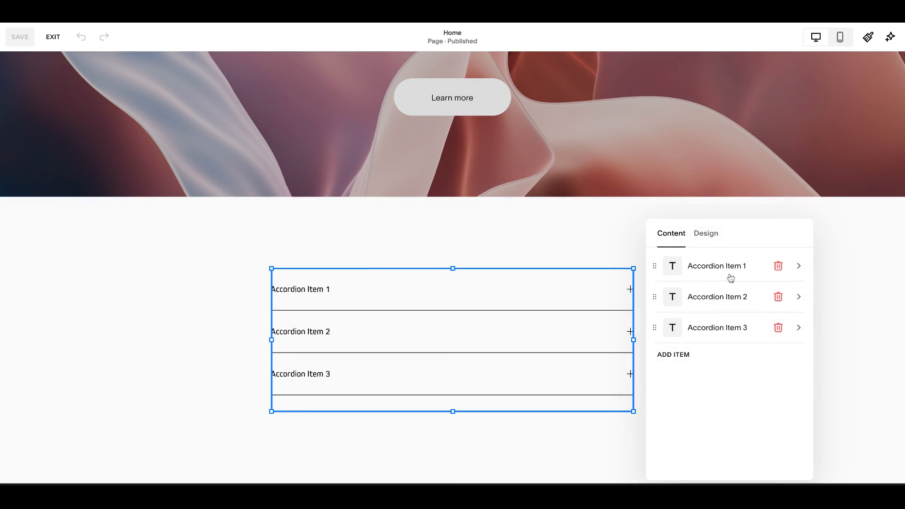
pyautogui.moveTo(730, 275)
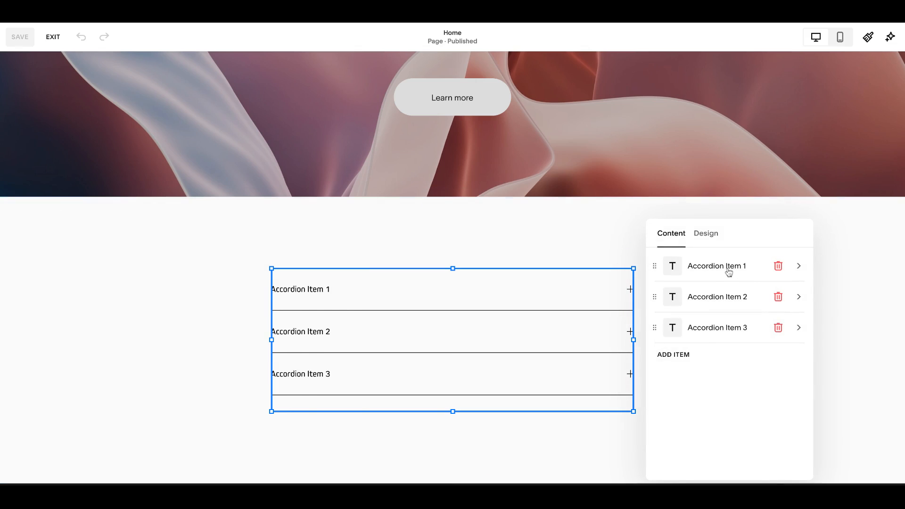
pyautogui.click(799, 266)
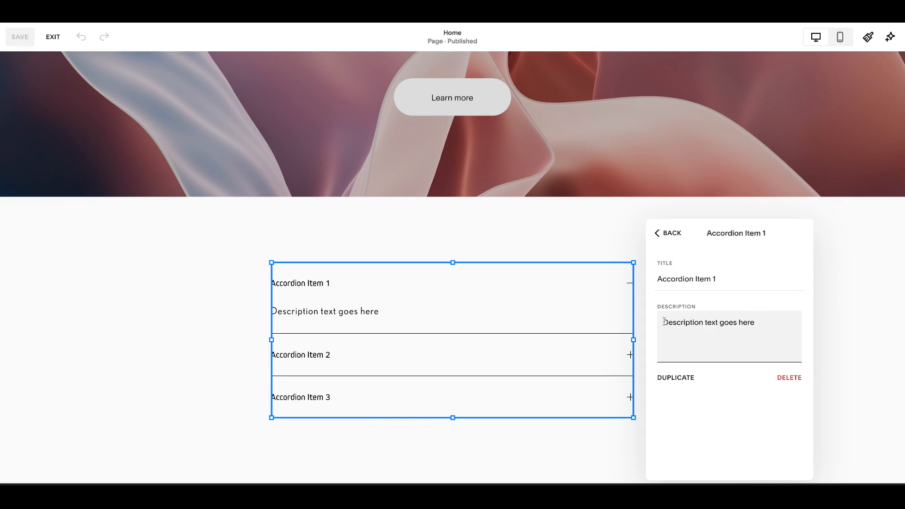
pyautogui.write('-')
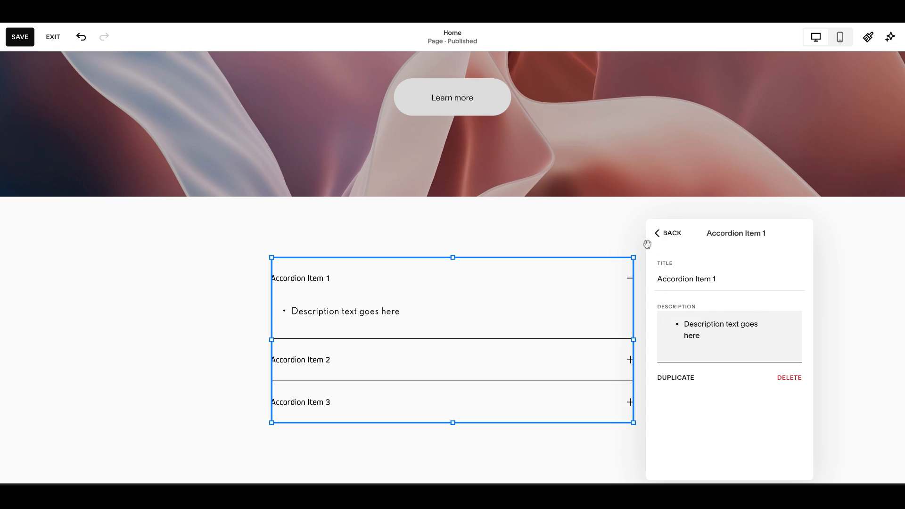
# In the accordion's Design settings, keep titles at Heading 4 and set description width to L
pyautogui.click(668, 234)
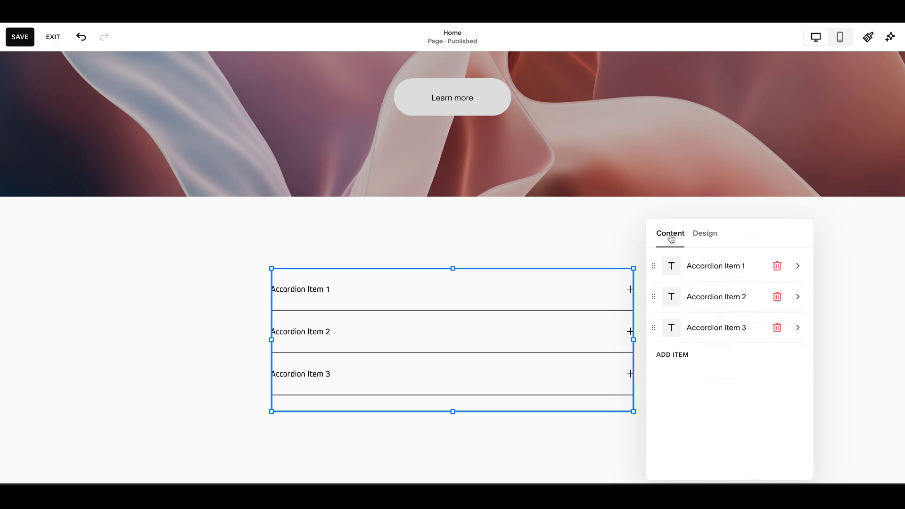
pyautogui.moveTo(672, 355)
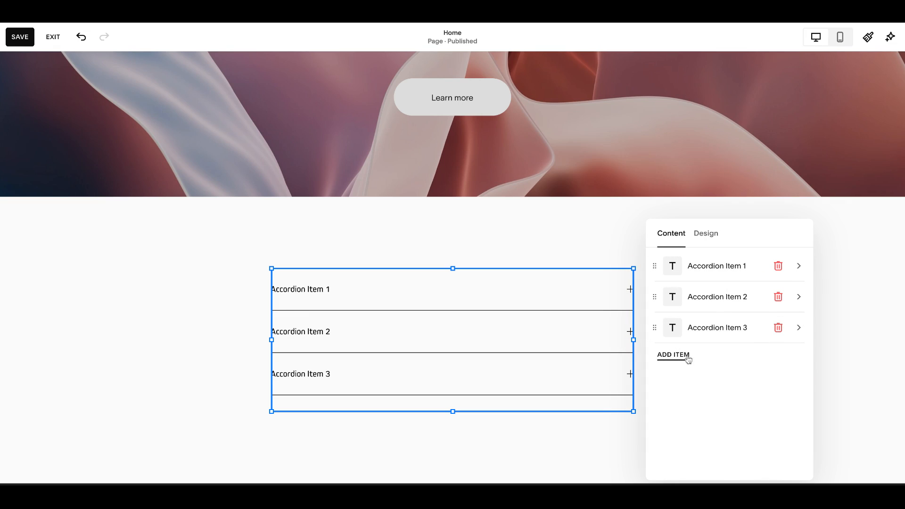
pyautogui.click(706, 234)
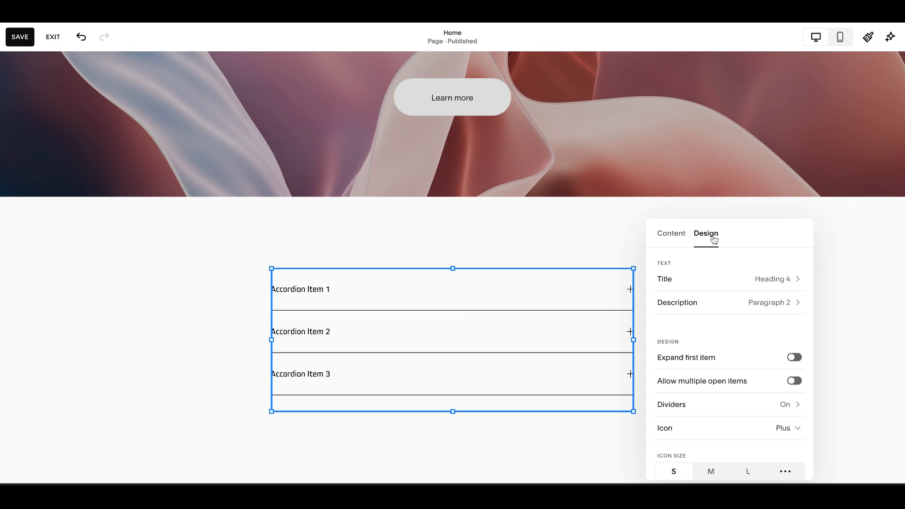
pyautogui.moveTo(719, 286)
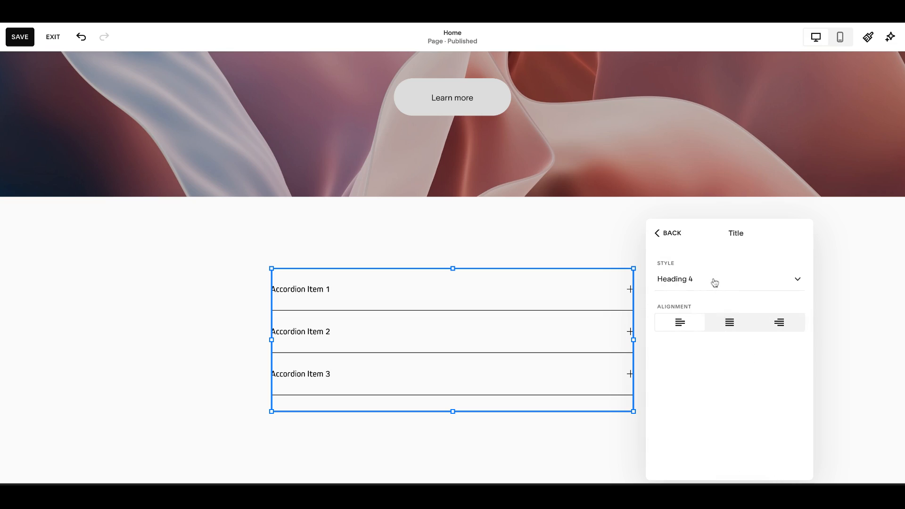
pyautogui.click(729, 279)
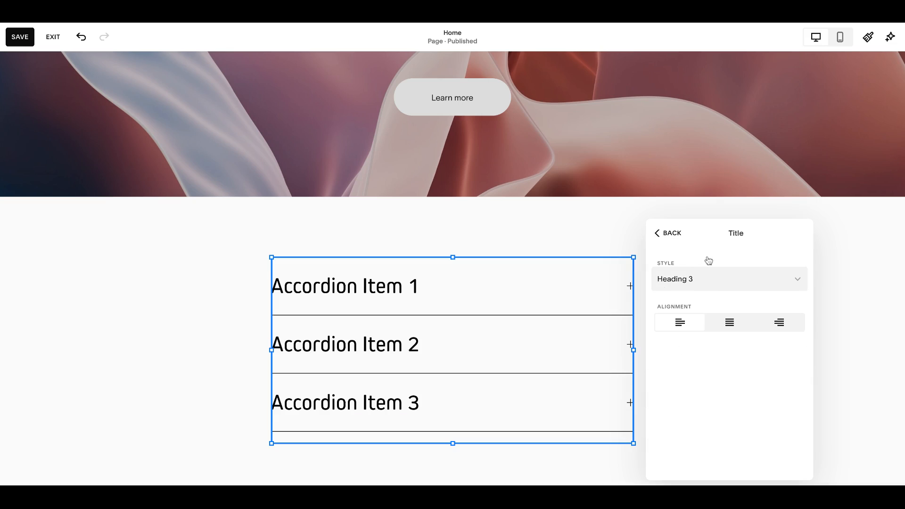
pyautogui.click(667, 233)
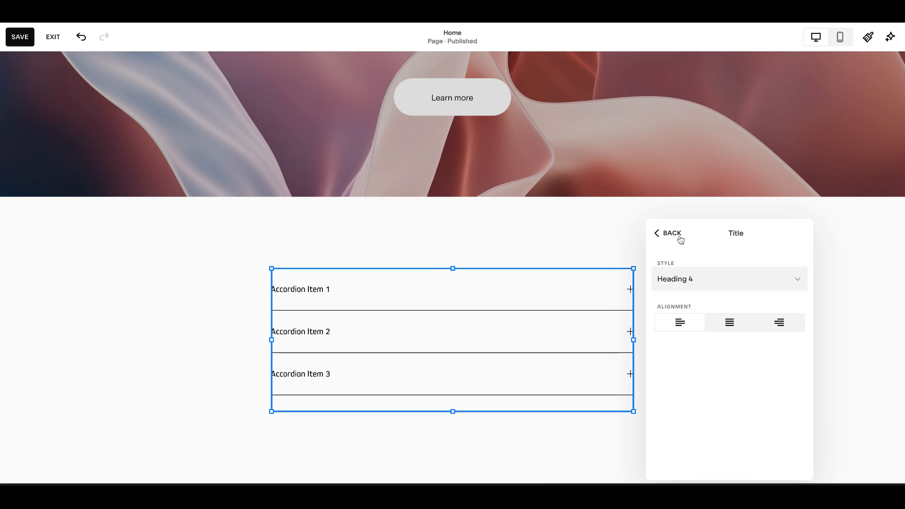
pyautogui.click(667, 233)
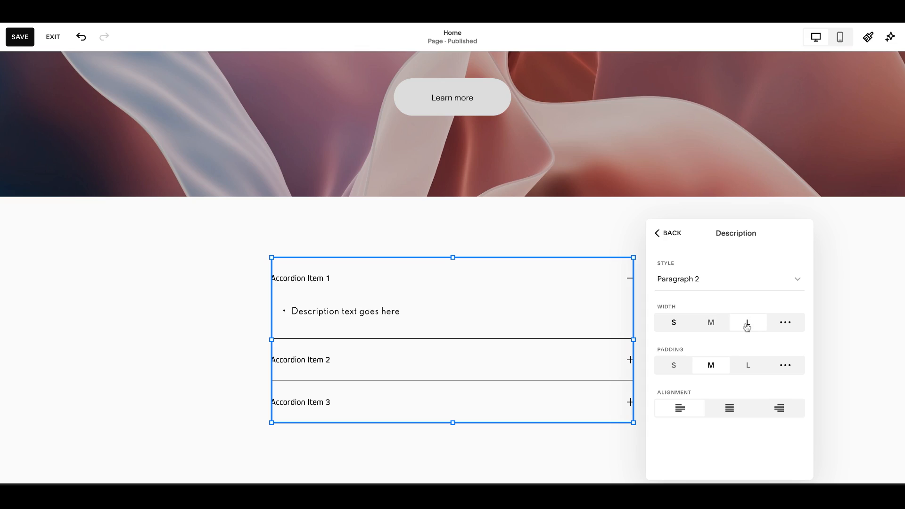
pyautogui.moveTo(734, 322)
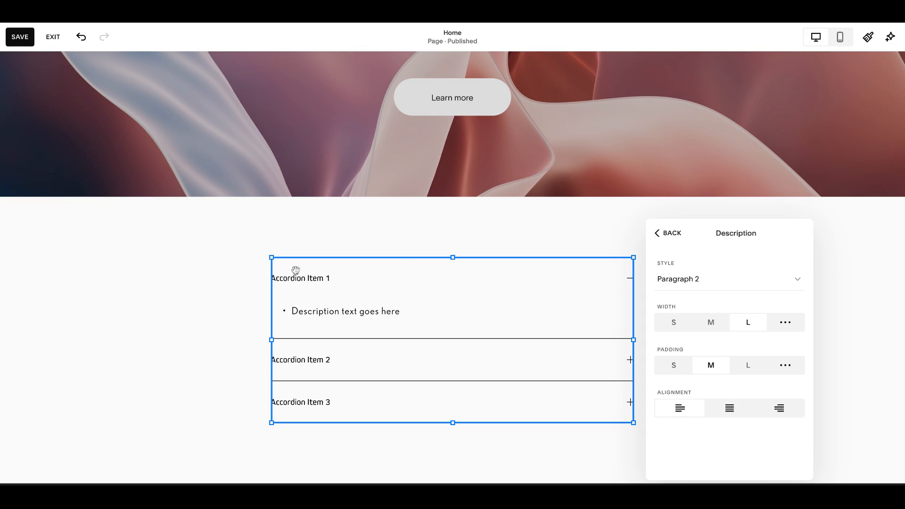
pyautogui.moveTo(671, 240)
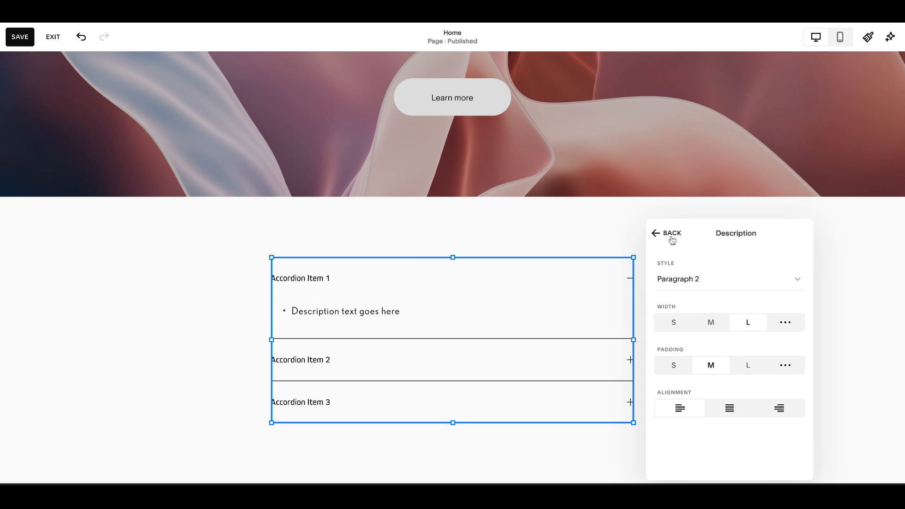
# Turn off the first and last accordion dividers and set divider opacity to 0.2
pyautogui.click(671, 233)
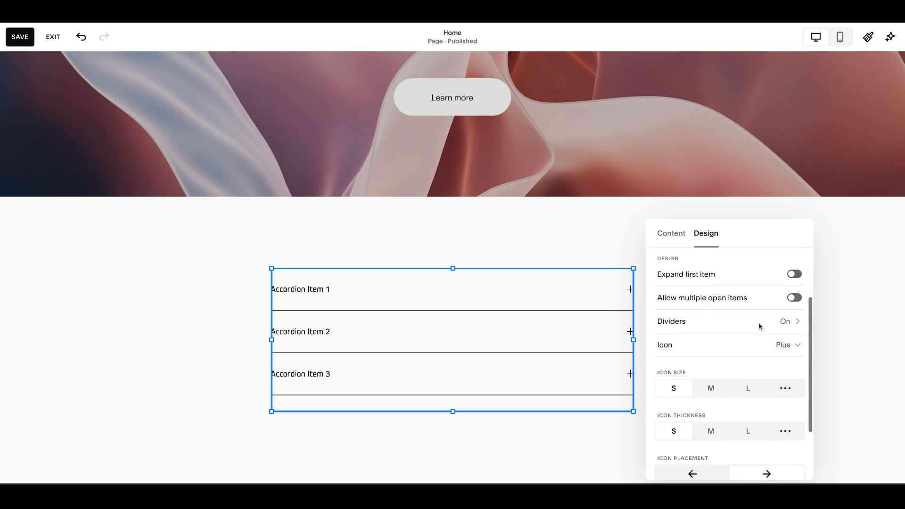
pyautogui.moveTo(751, 275)
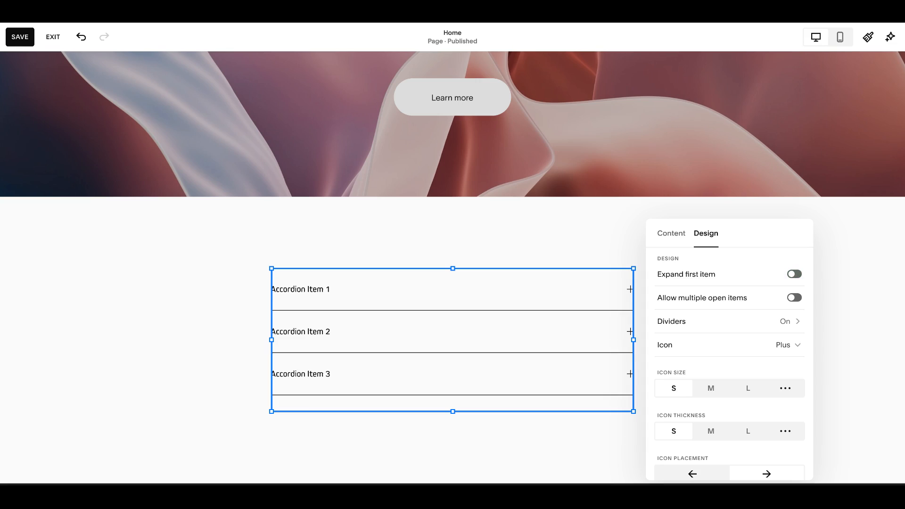
pyautogui.scroll(-3)
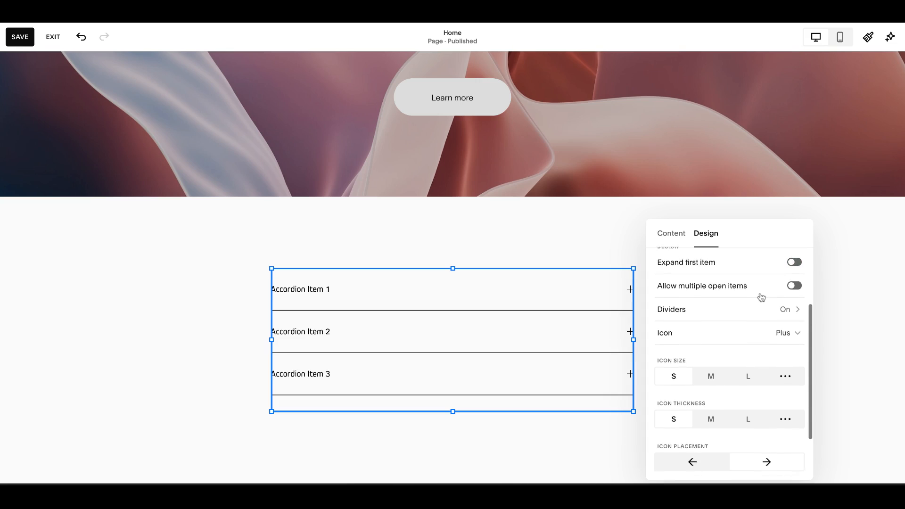
pyautogui.click(728, 310)
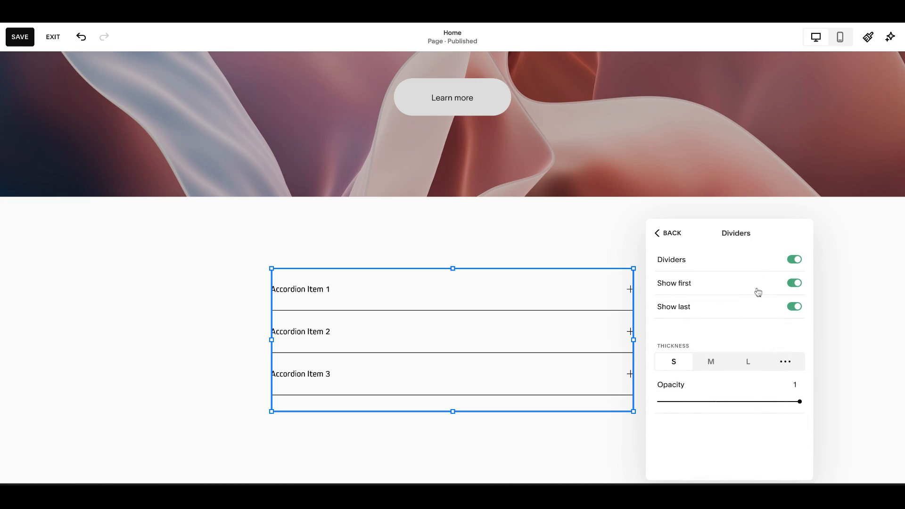
pyautogui.click(794, 306)
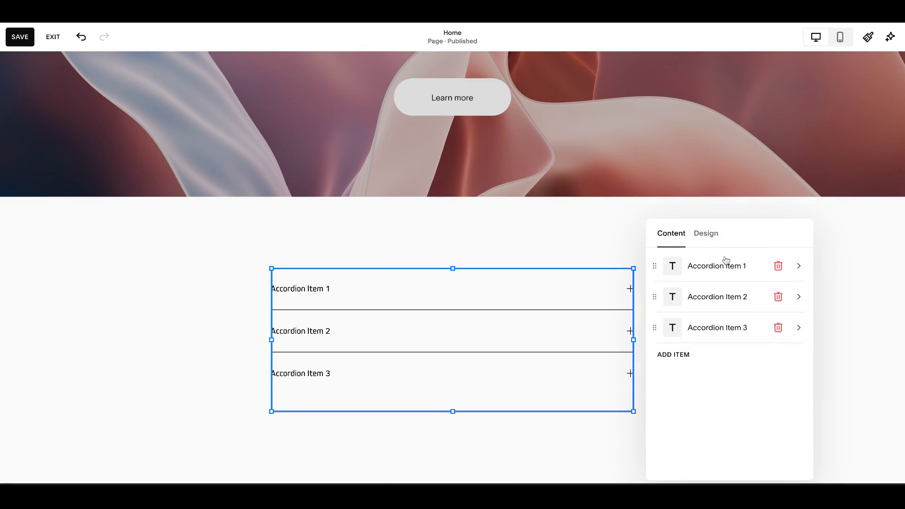
pyautogui.click(705, 233)
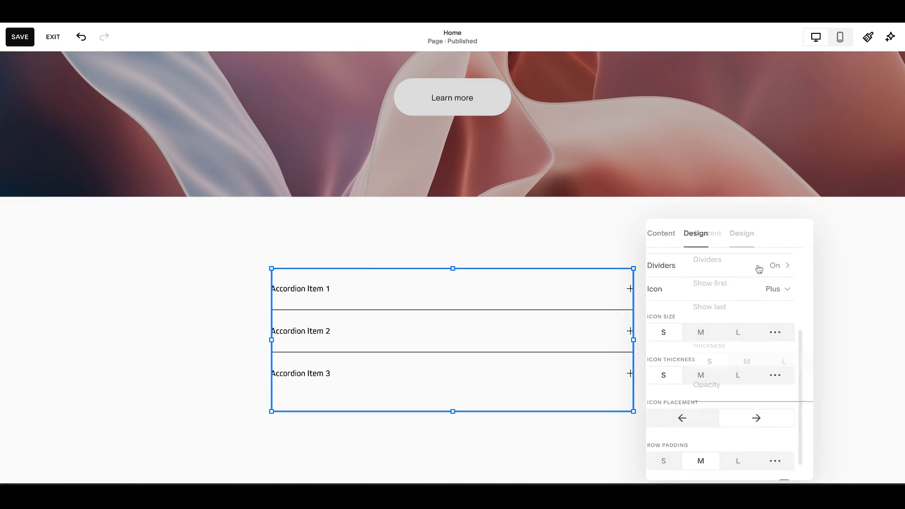
pyautogui.click(777, 265)
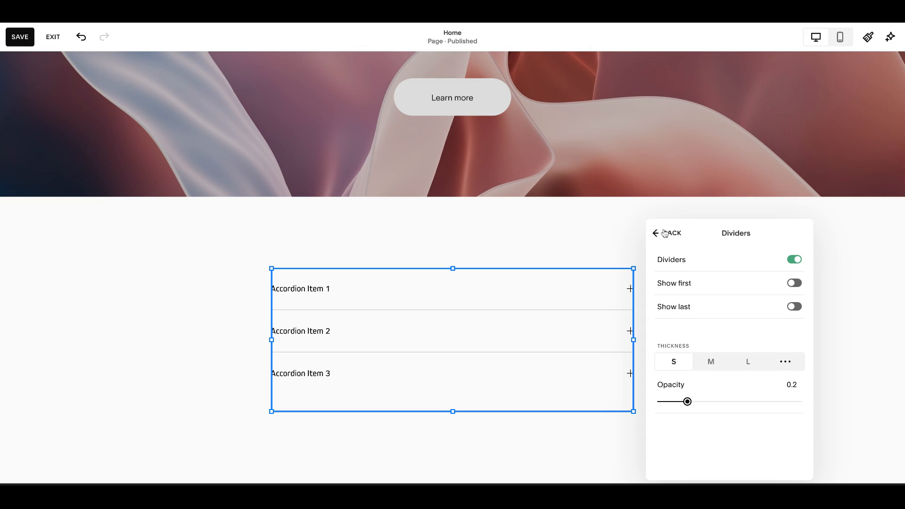
# Return to the accordion design settings and close the settings panel
pyautogui.click(666, 234)
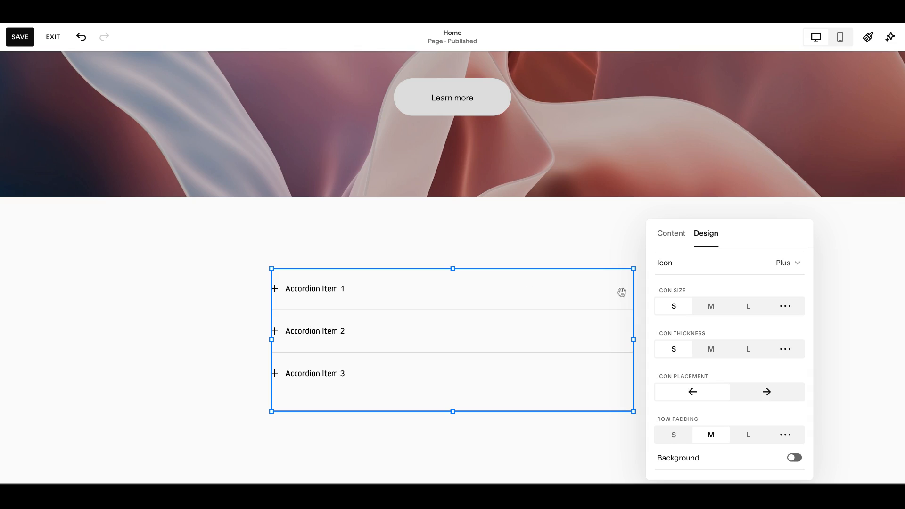
pyautogui.moveTo(786, 452)
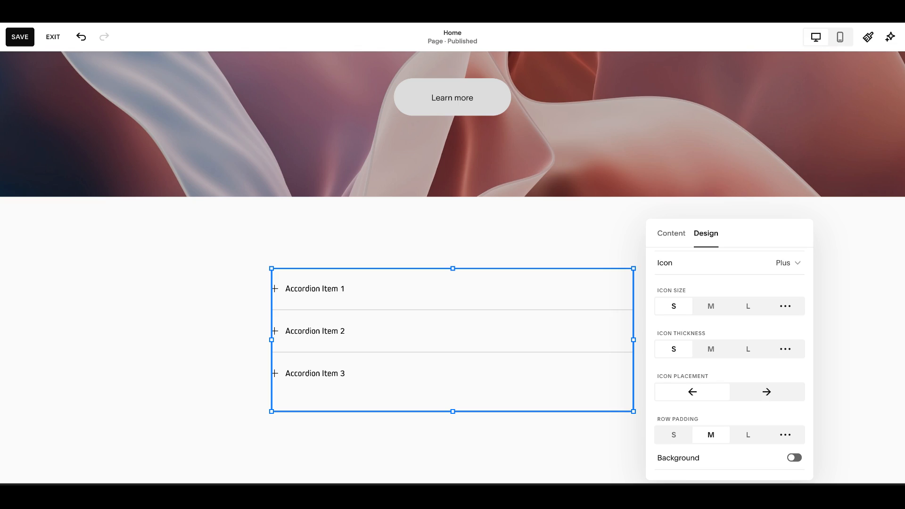
pyautogui.moveTo(844, 324)
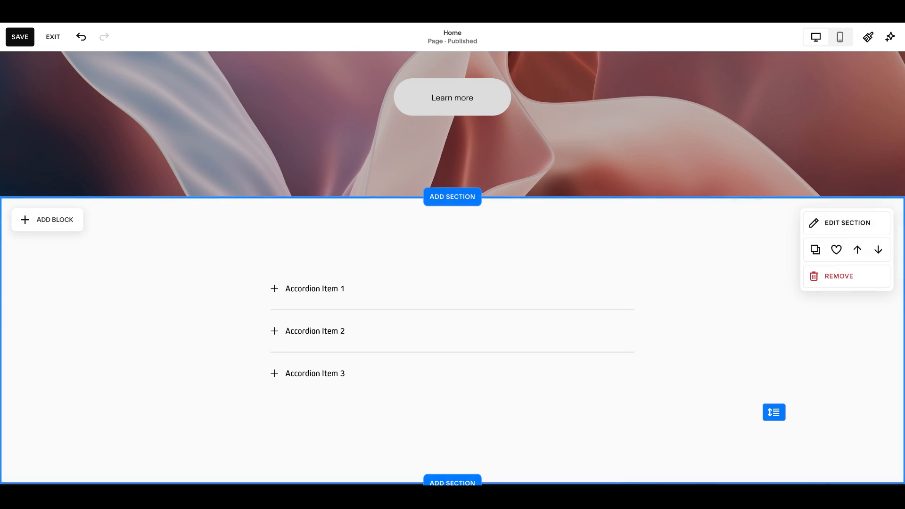
pyautogui.moveTo(867, 36)
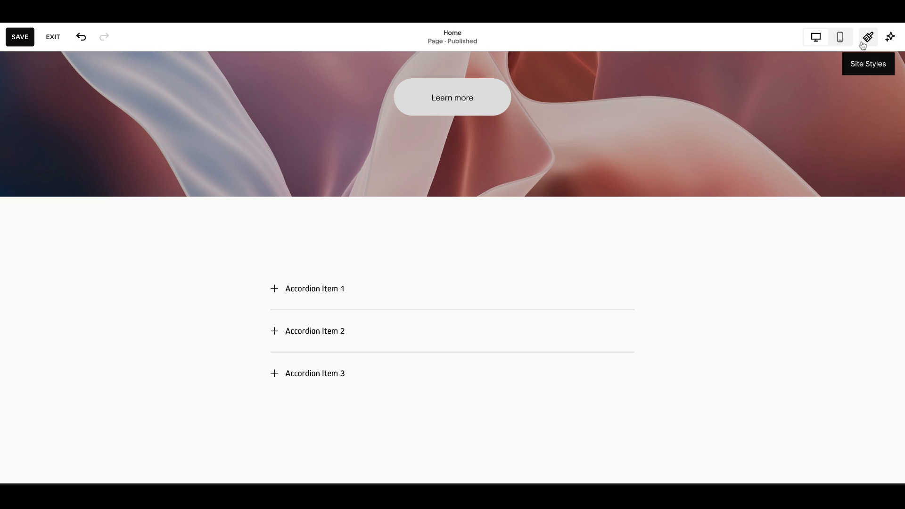
# Review the Lightest 1 theme colours, then bring up the empty Custom CSS editor
pyautogui.click(866, 37)
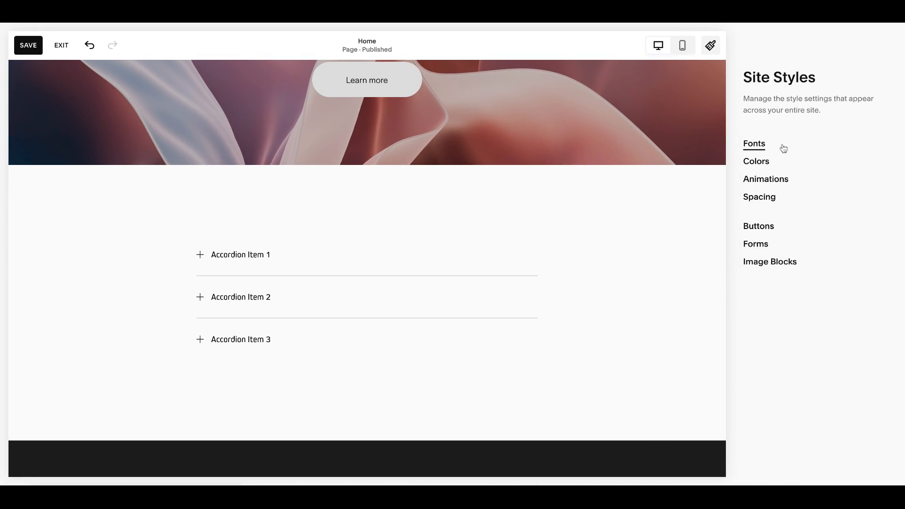
pyautogui.click(756, 161)
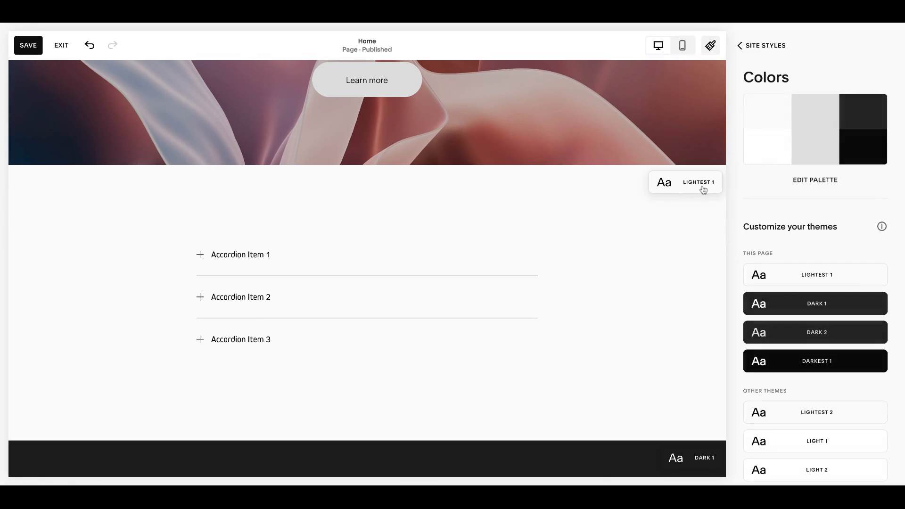
pyautogui.moveTo(814, 360)
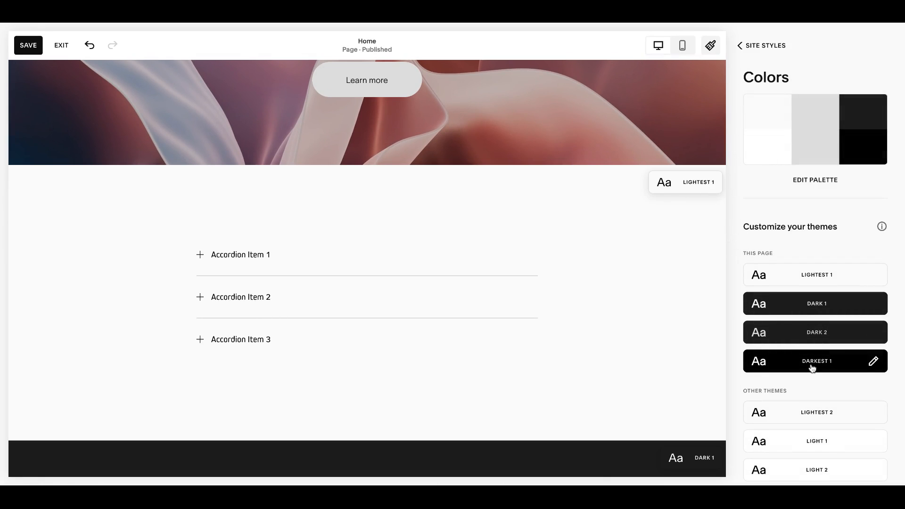
pyautogui.click(872, 360)
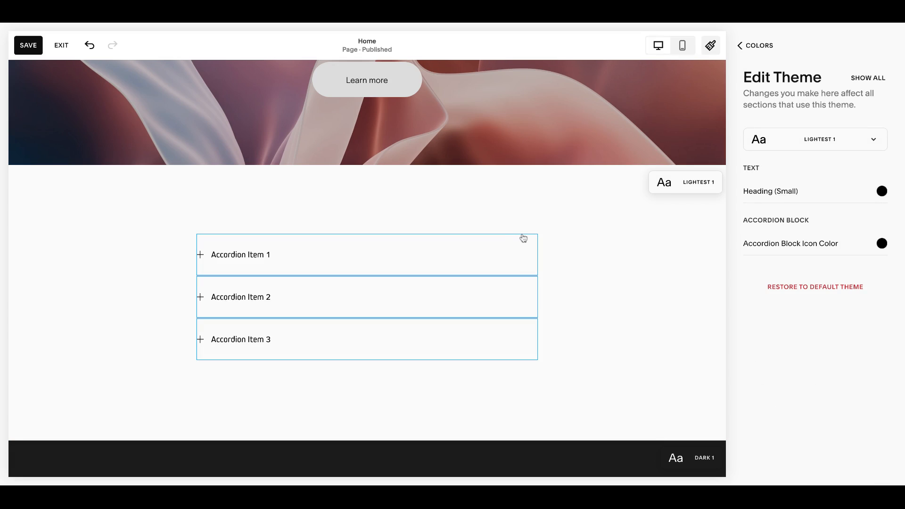
pyautogui.moveTo(523, 238)
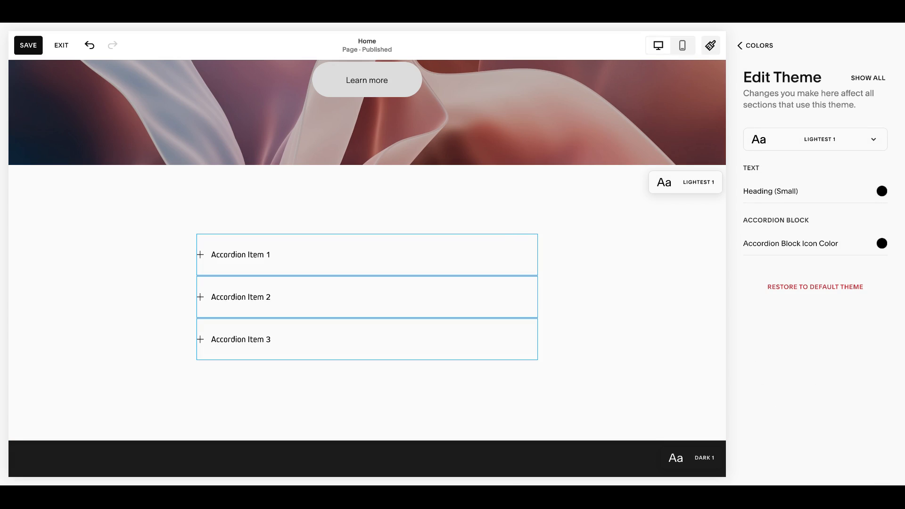
pyautogui.moveTo(486, 272)
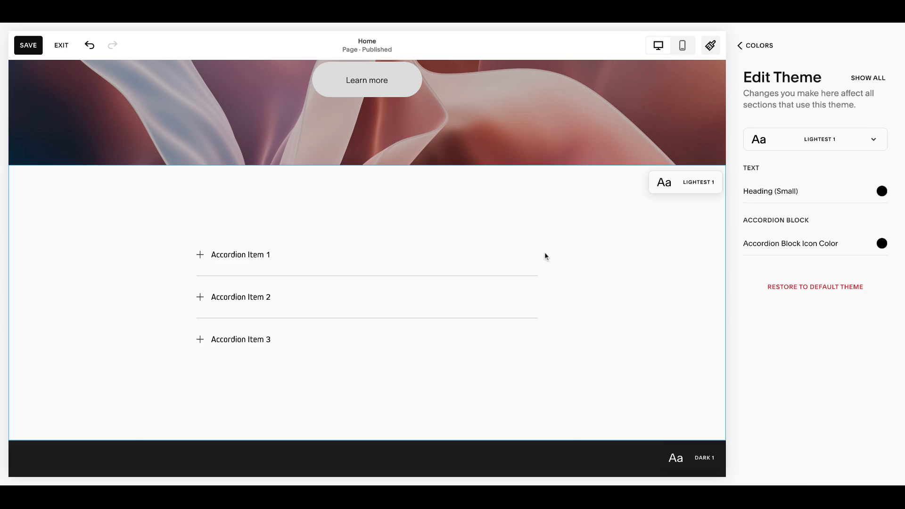
pyautogui.moveTo(571, 237)
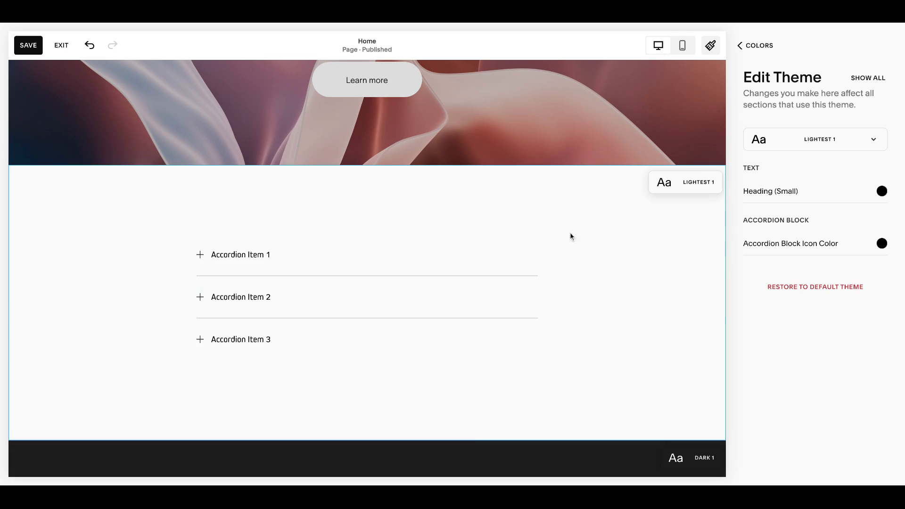
pyautogui.click(267, 259)
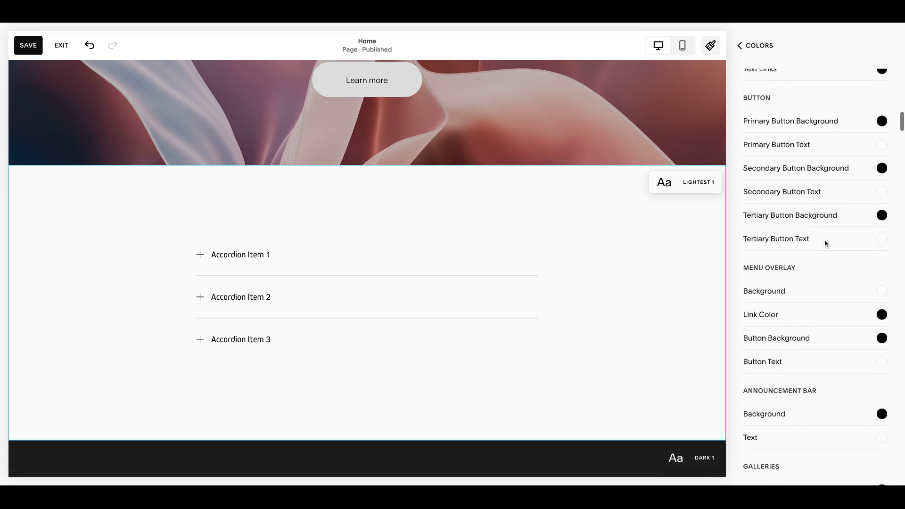
pyautogui.scroll(-3)
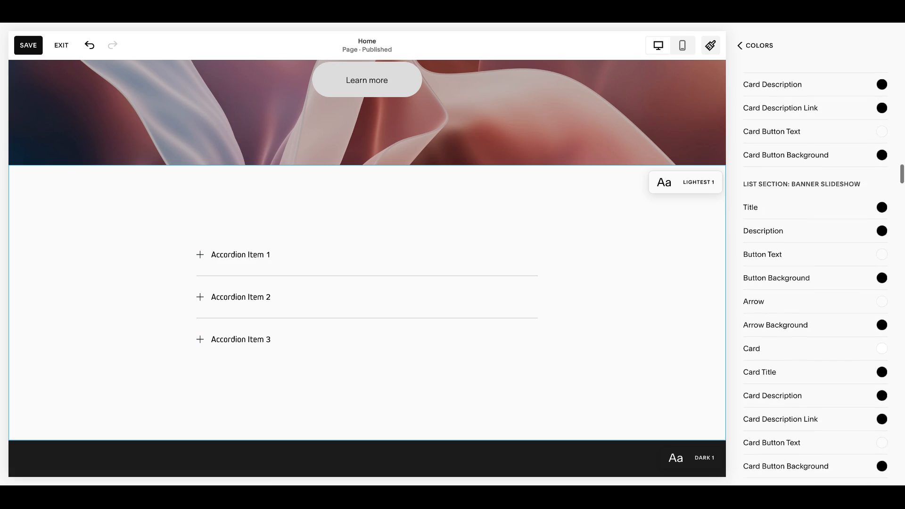
pyautogui.click(744, 46)
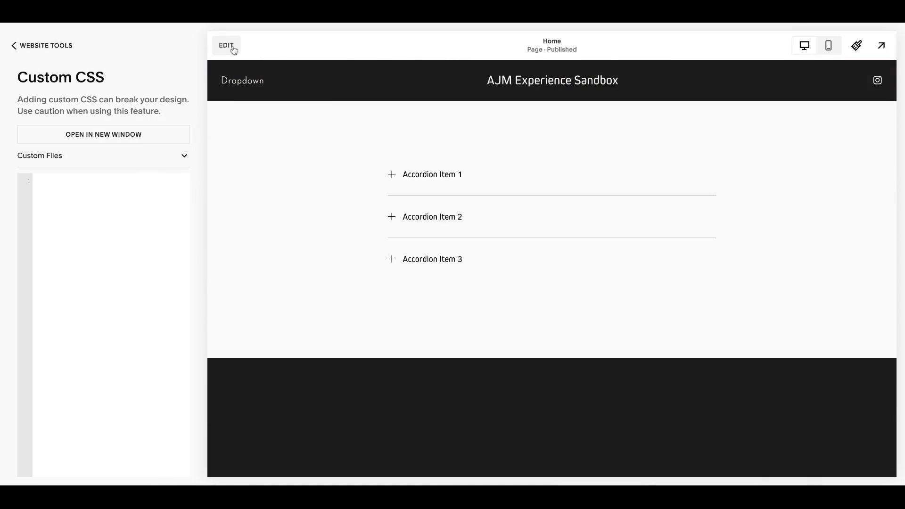
# Add a dark rounded shape block and place the accordion above it
pyautogui.click(226, 45)
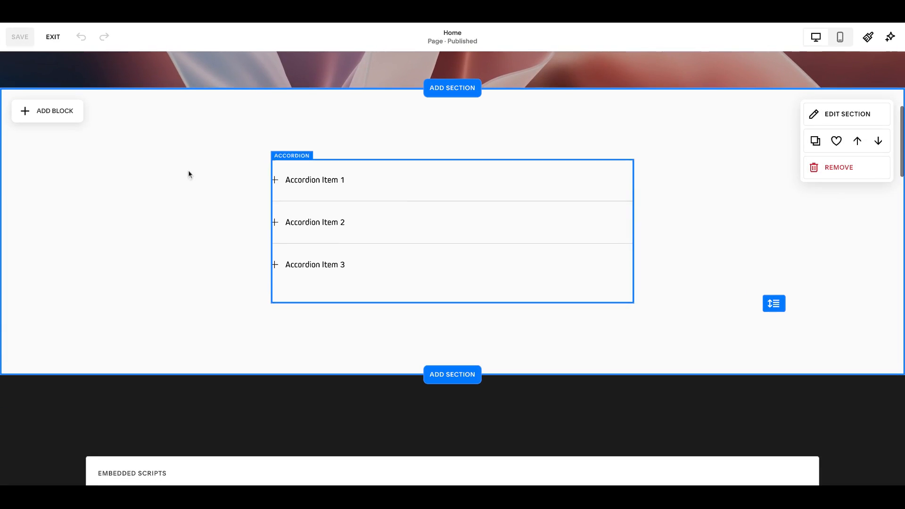
pyautogui.click(47, 111)
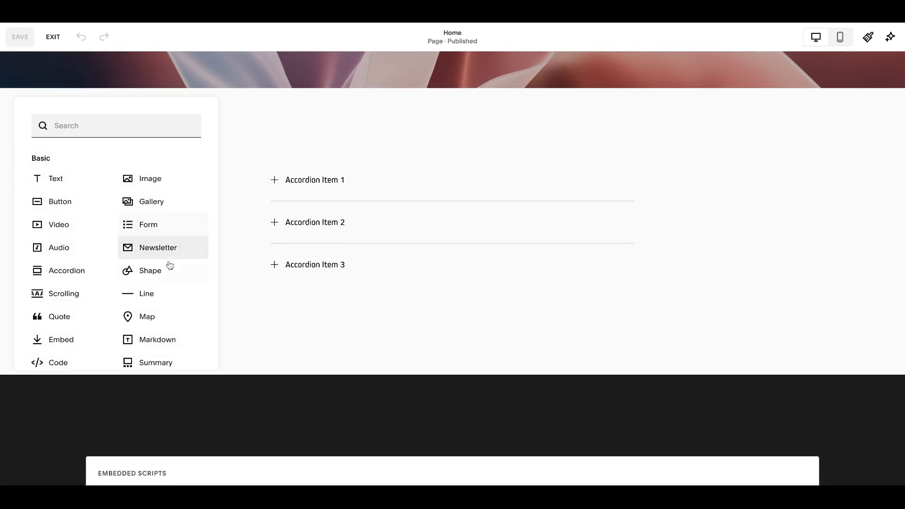
pyautogui.click(150, 270)
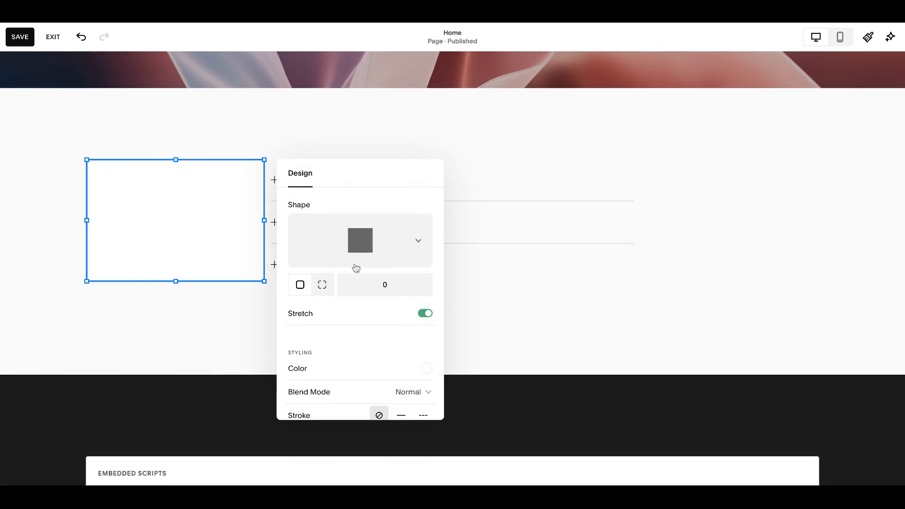
pyautogui.click(427, 368)
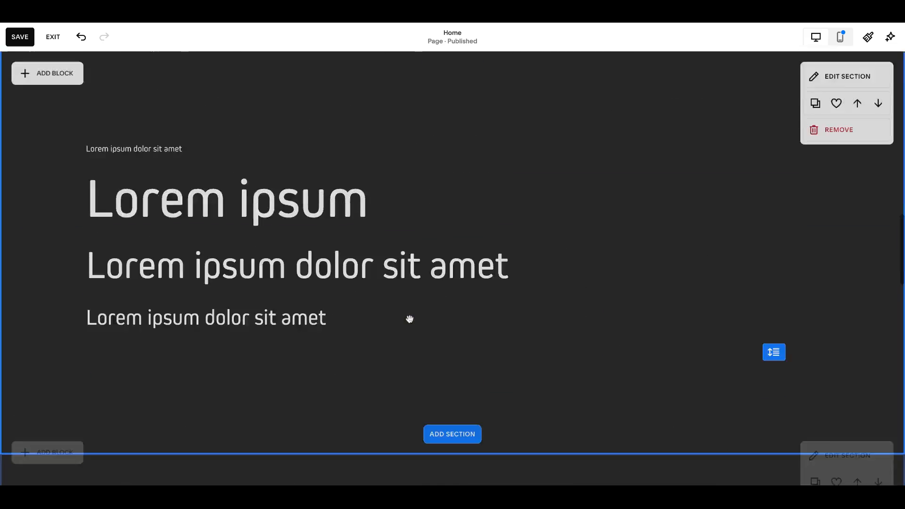
pyautogui.scroll(-3)
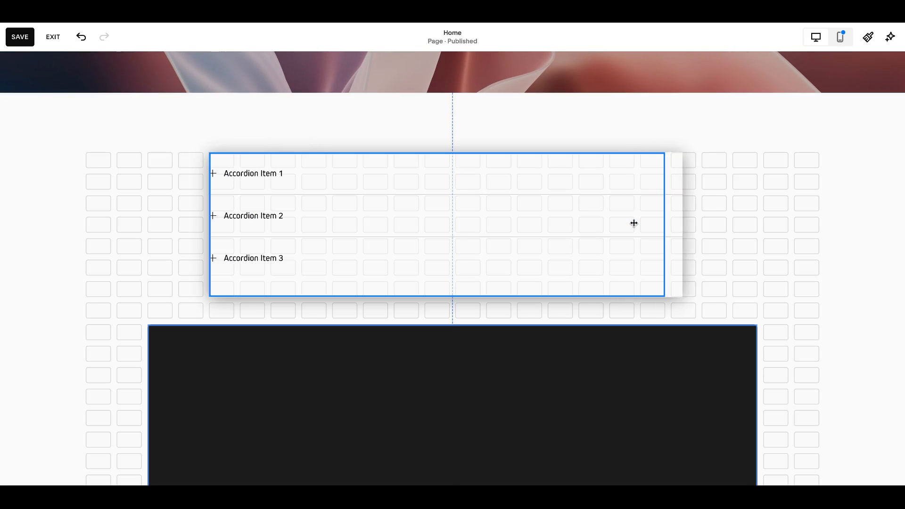
pyautogui.click(437, 225)
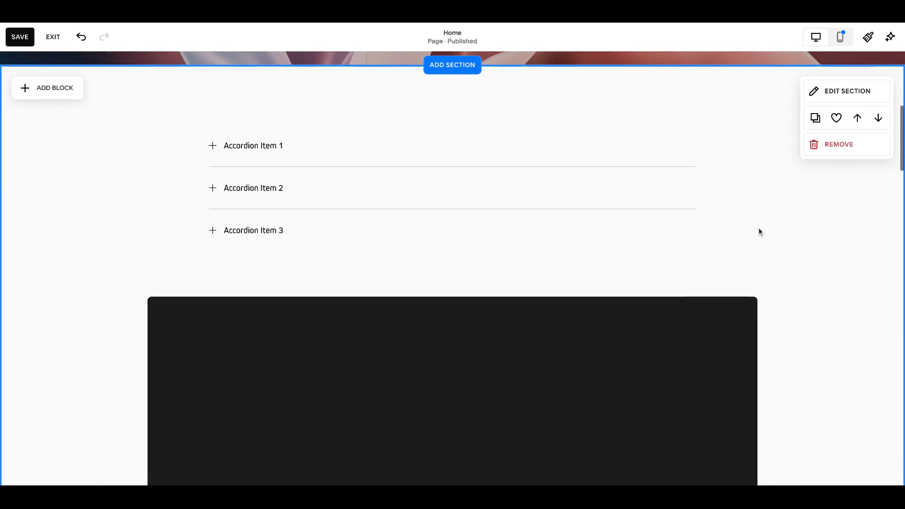
pyautogui.moveTo(764, 226)
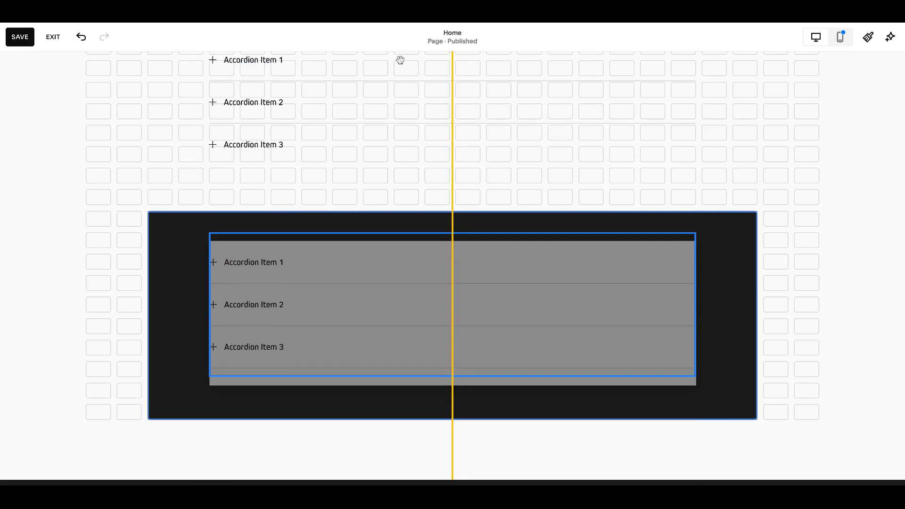
# Drop the accordion copy onto the dark shape and narrow it to the right half
pyautogui.click(321, 288)
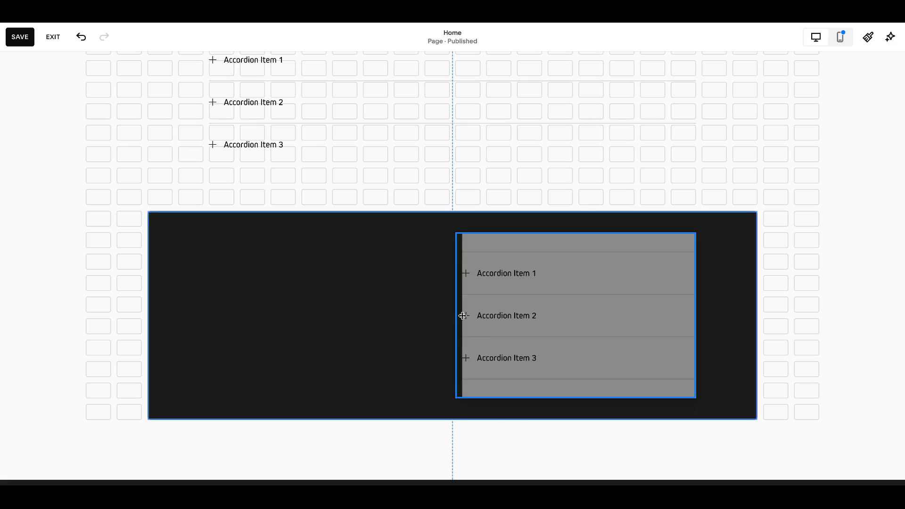
pyautogui.click(576, 316)
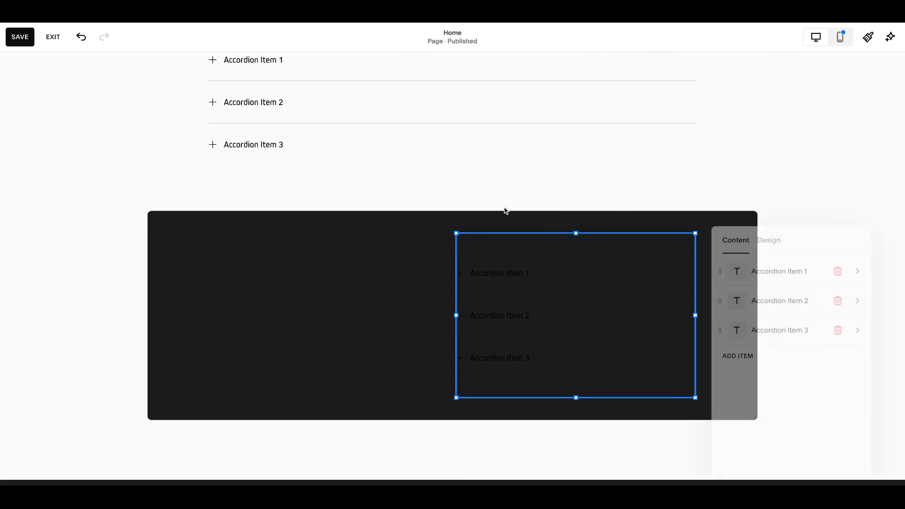
pyautogui.click(768, 235)
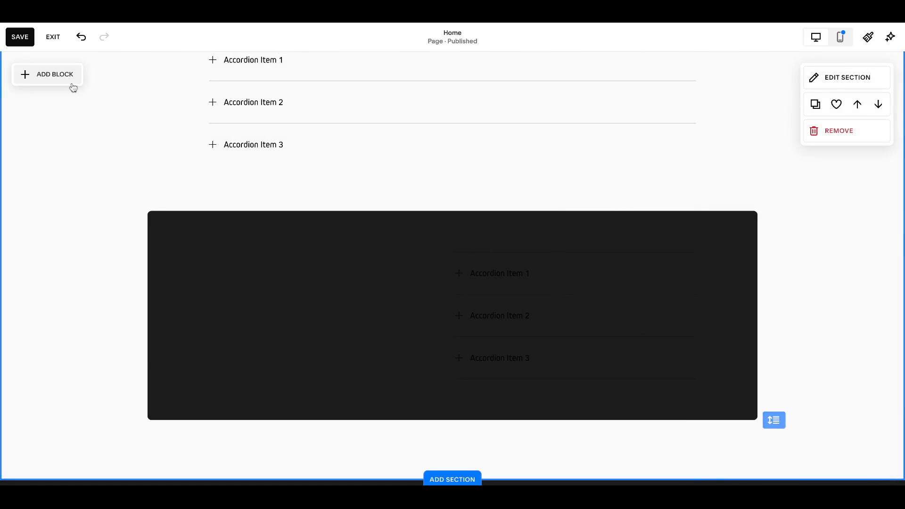
# Colour the 'Our Features' heading white from the palette and set its vertical alignment
pyautogui.click(55, 74)
pyautogui.write('Our Features')
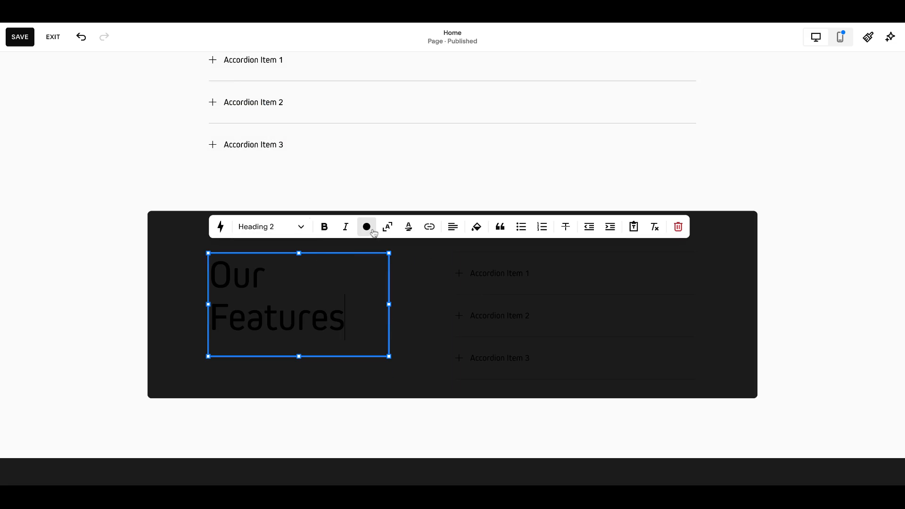
pyautogui.click(366, 226)
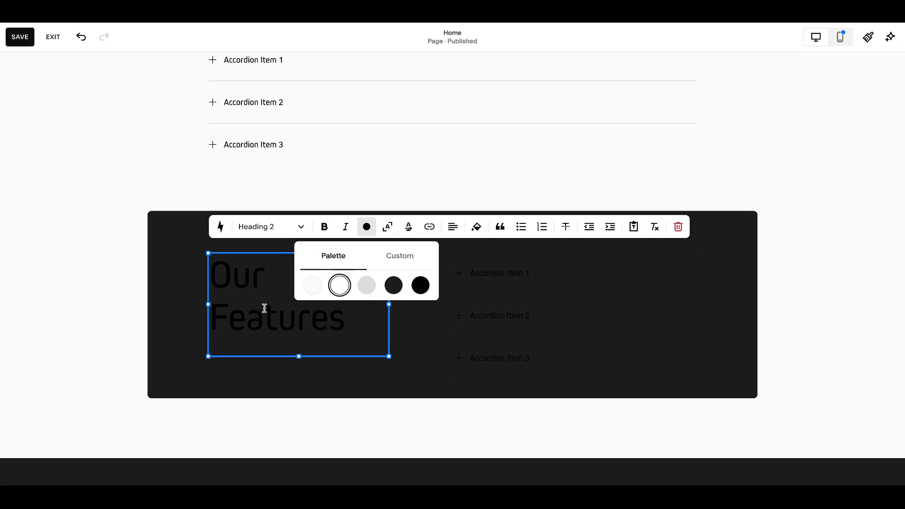
pyautogui.click(311, 285)
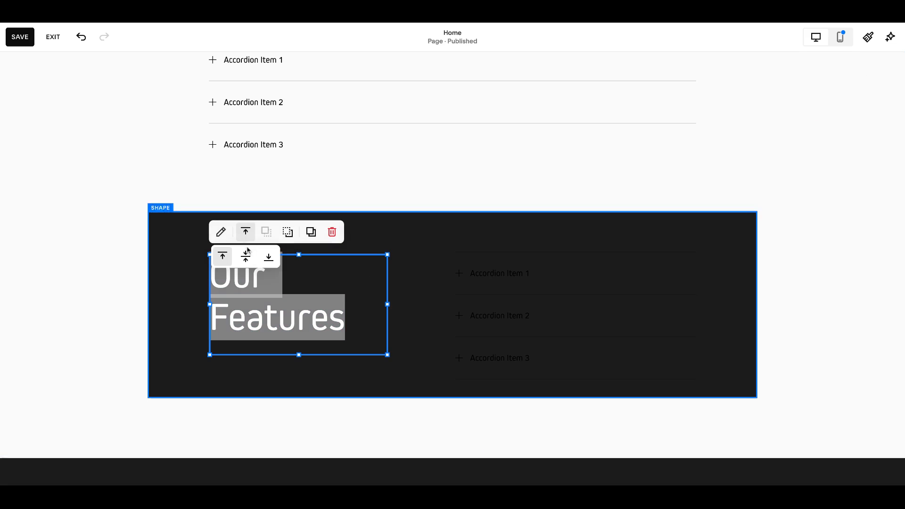
pyautogui.click(546, 244)
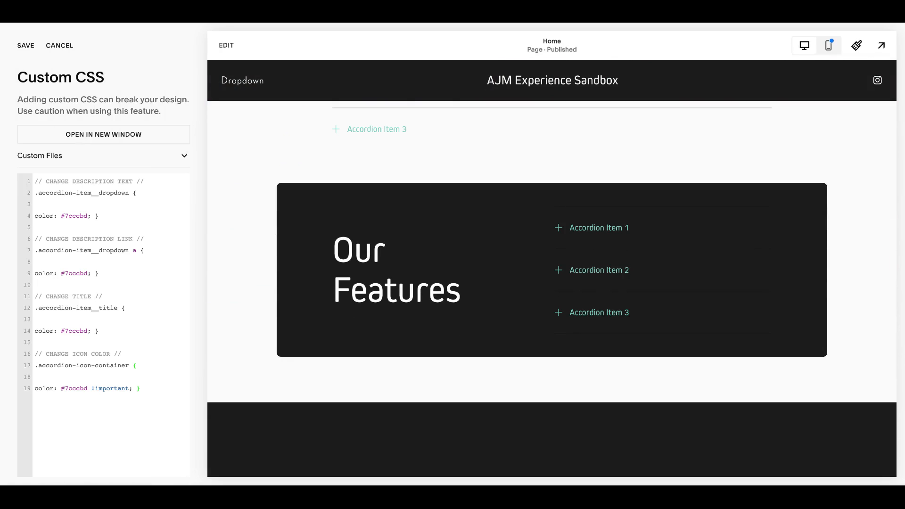
pyautogui.moveTo(584, 251)
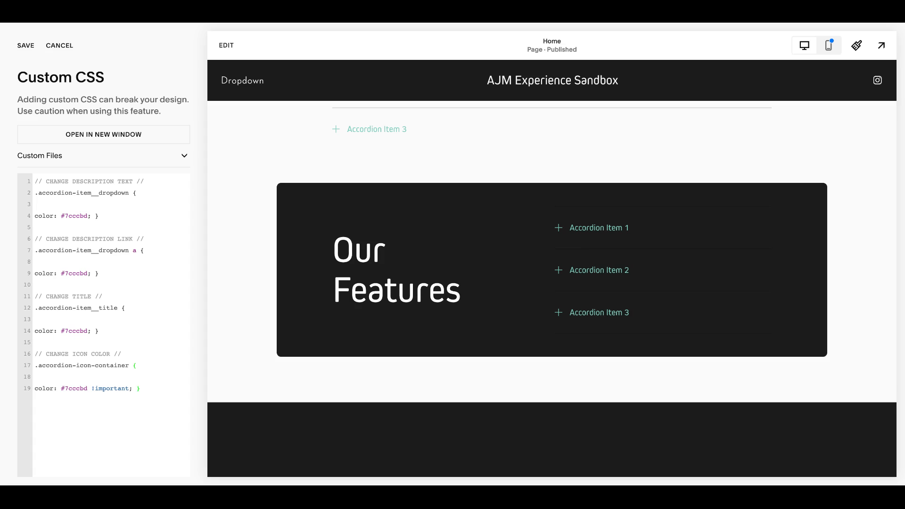
pyautogui.moveTo(299, 190)
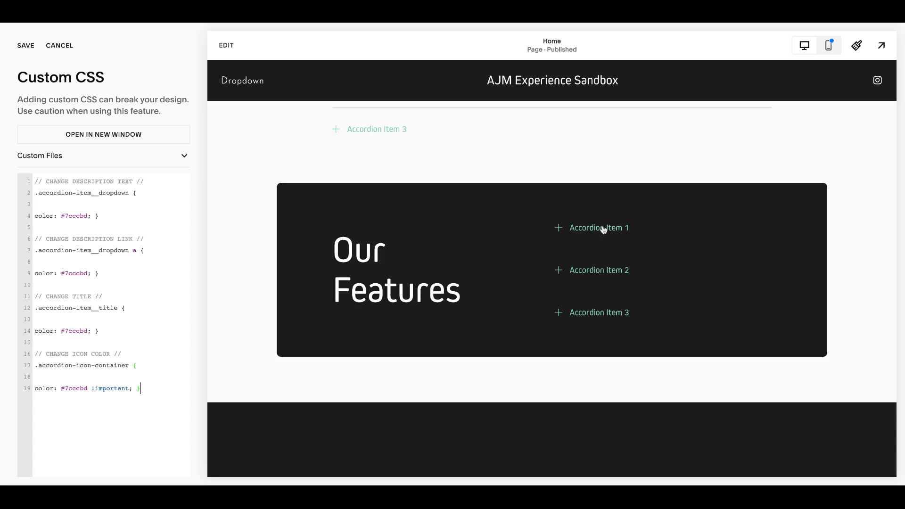
# Preview the first feature item and strip blank lines from the turquoise accordion CSS rules
pyautogui.click(599, 227)
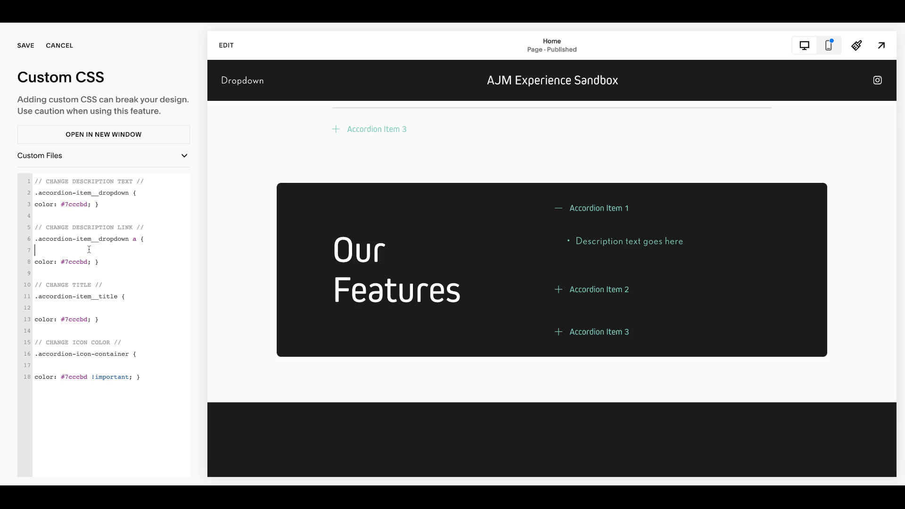
pyautogui.press('Backspace')
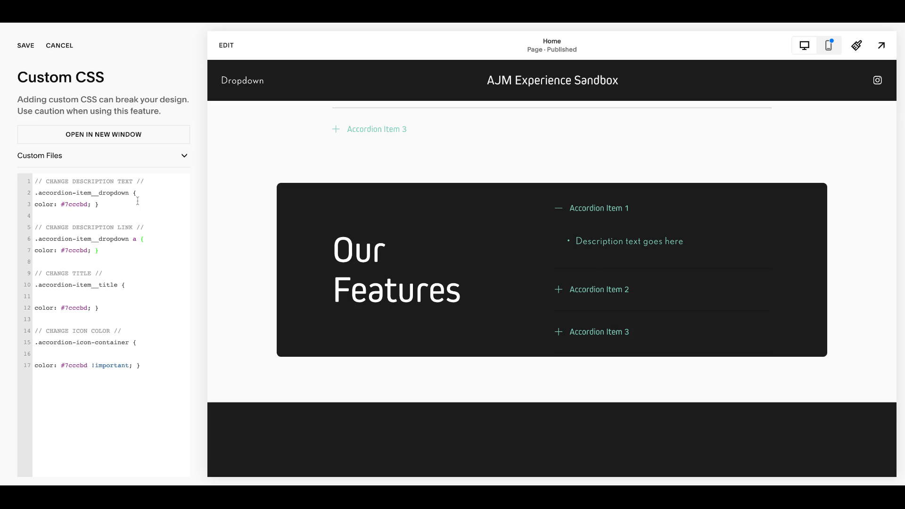
pyautogui.click(143, 239)
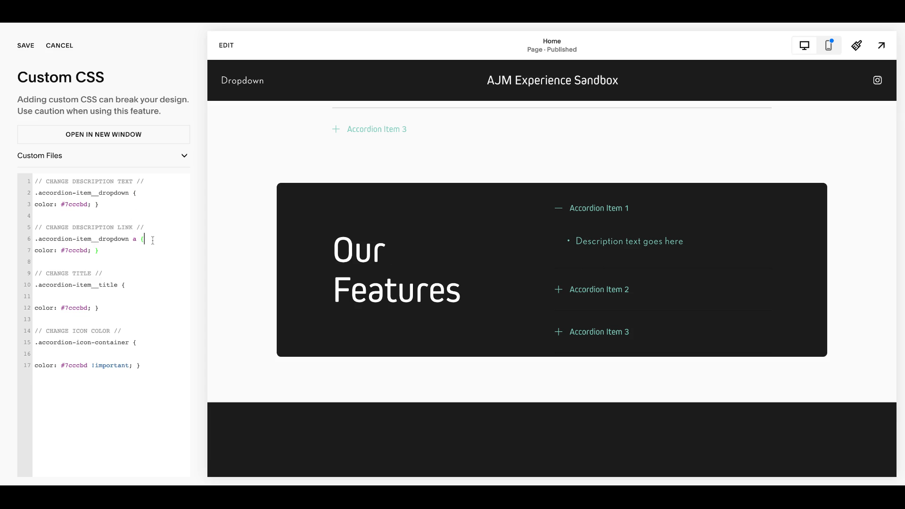
pyautogui.moveTo(679, 269)
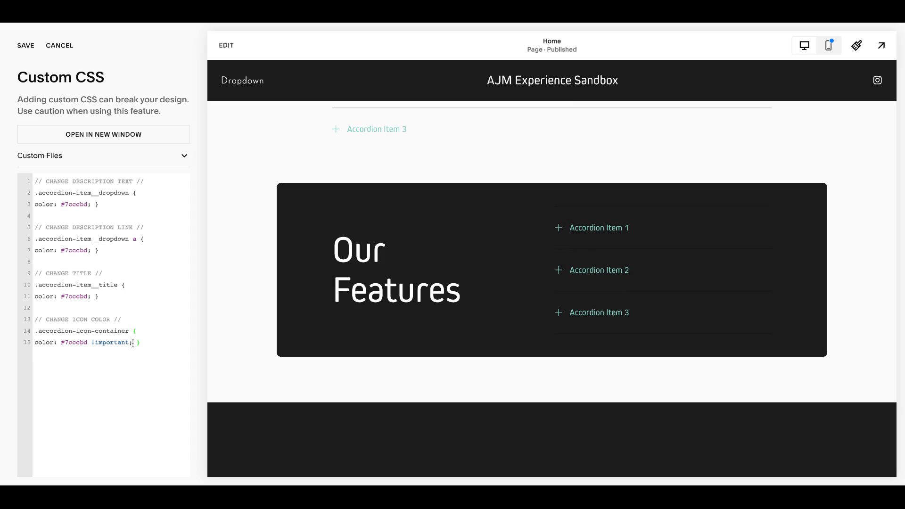
pyautogui.doubleClick(110, 342)
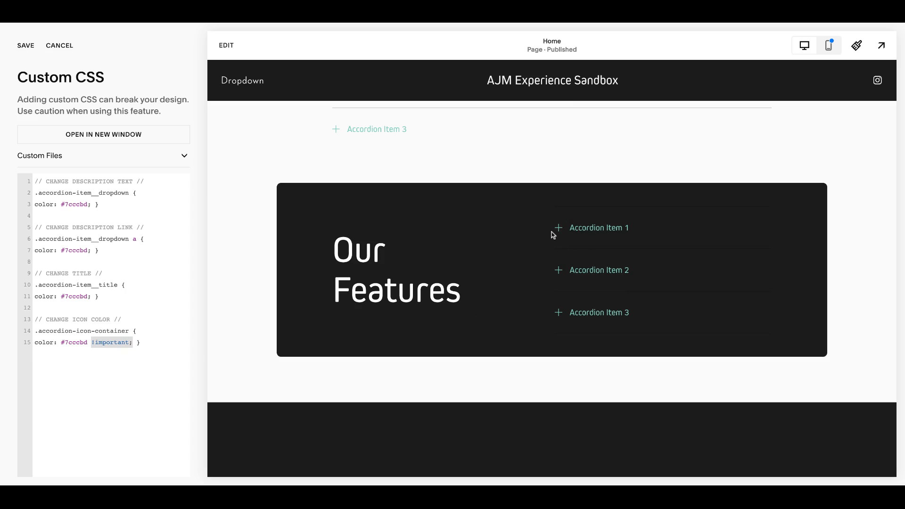
pyautogui.moveTo(508, 266)
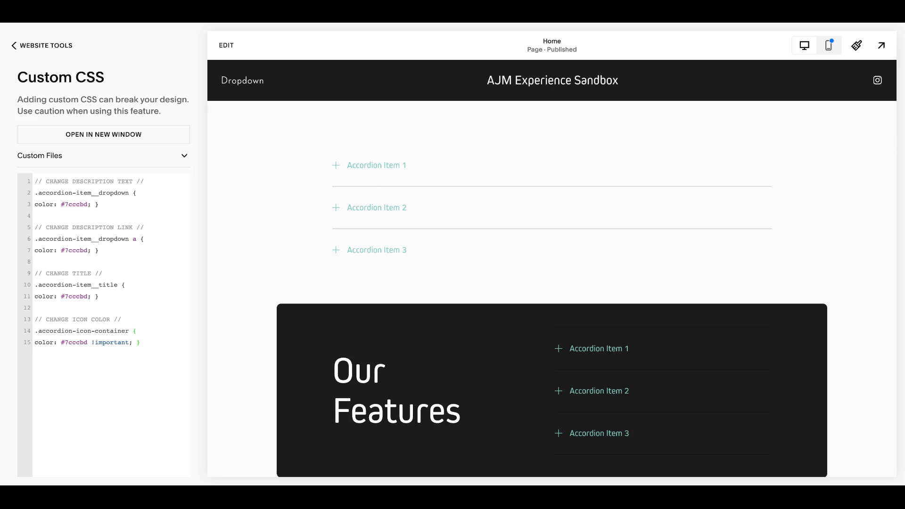
pyautogui.moveTo(571, 184)
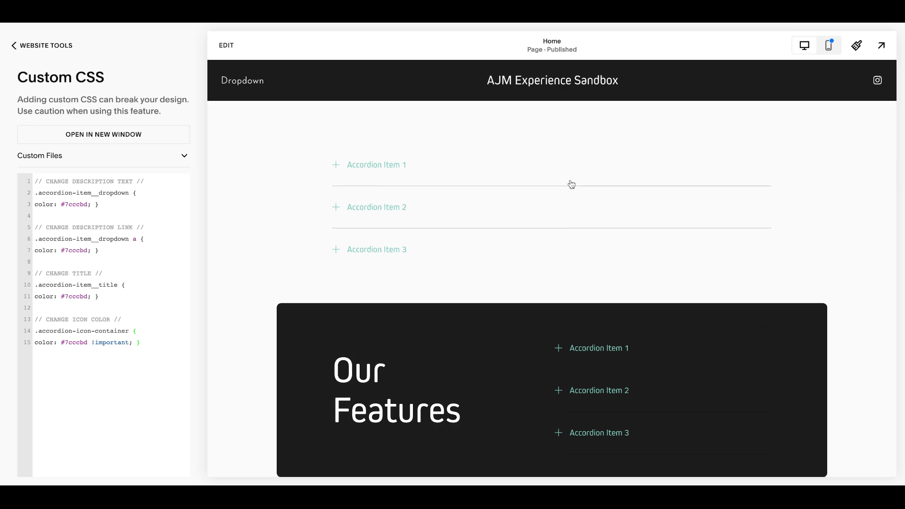
pyautogui.scroll(-3)
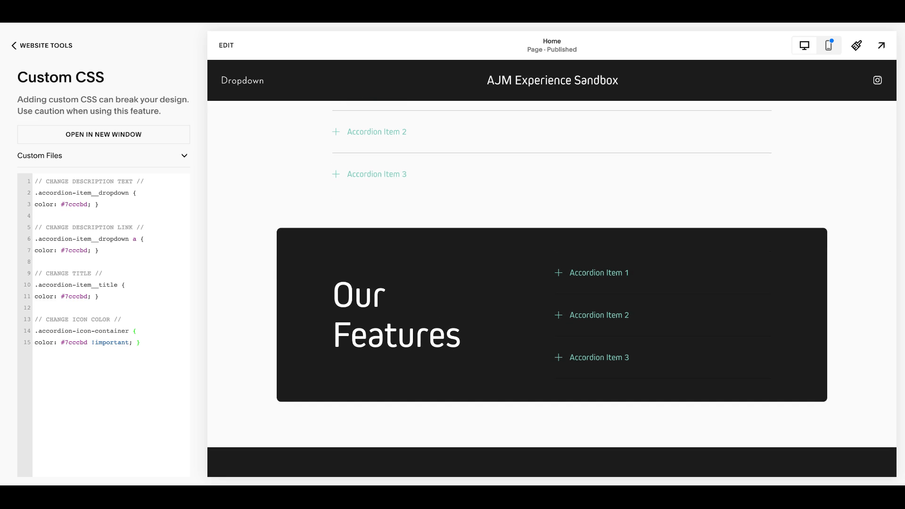
pyautogui.moveTo(697, 26)
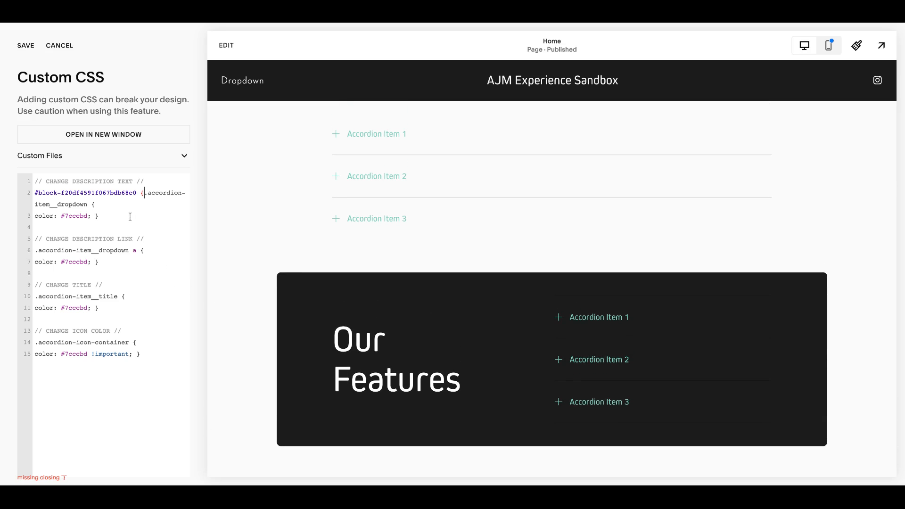
# Add the missing closing brace and scope each CSS rule to #block-f20df4591f067bdb68c0
pyautogui.write('}')
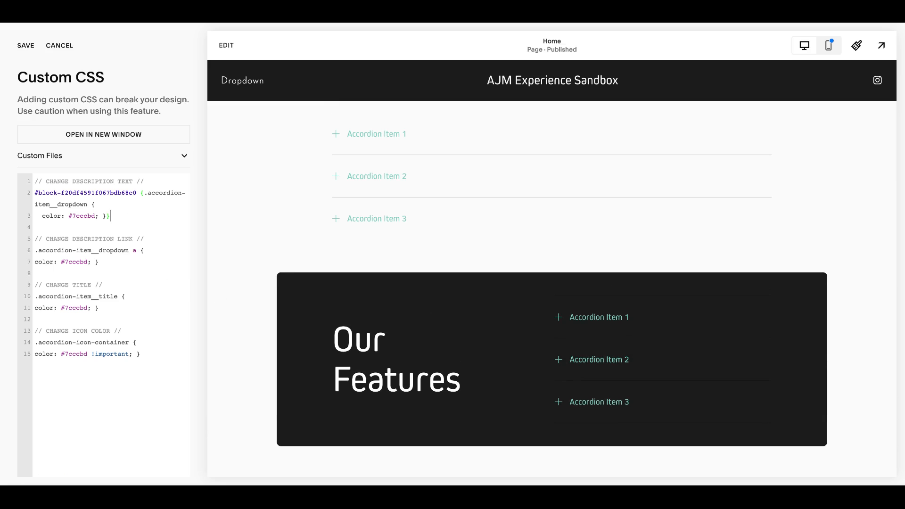
pyautogui.moveTo(35, 249)
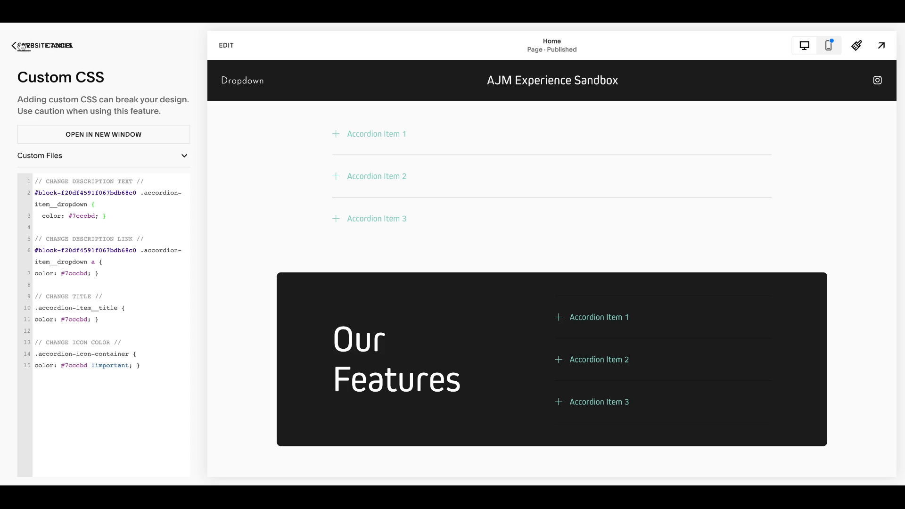
pyautogui.scroll(-3)
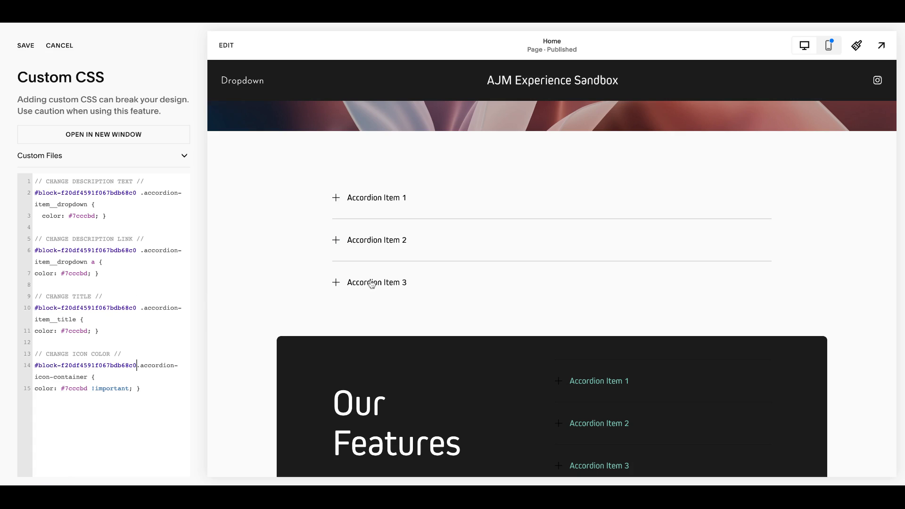
pyautogui.scroll(-3)
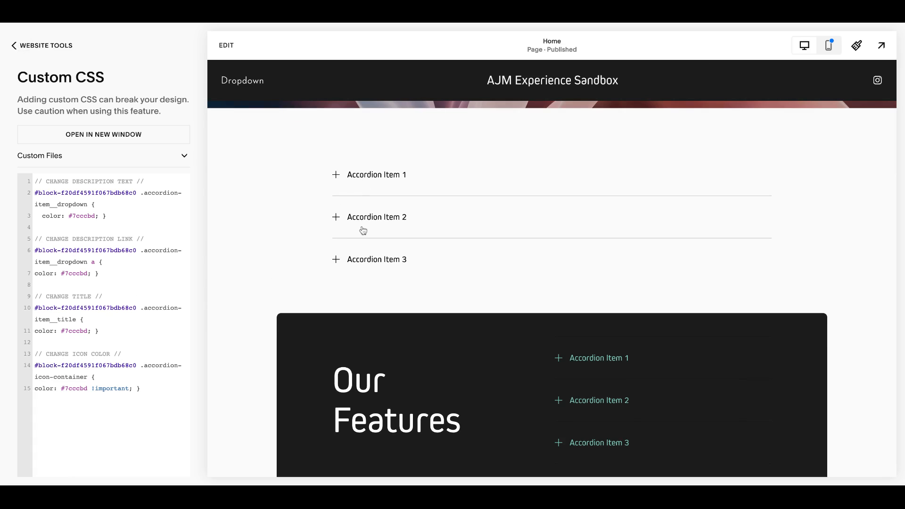
pyautogui.moveTo(346, 177)
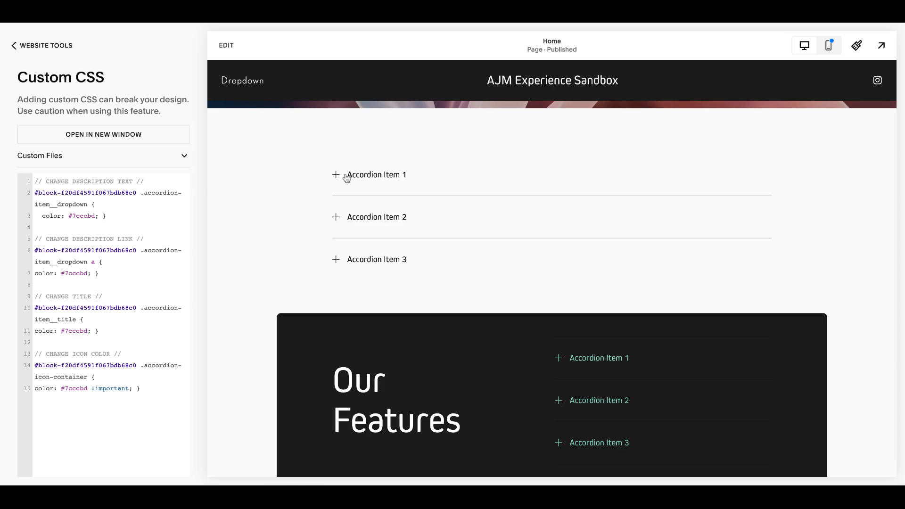
pyautogui.moveTo(346, 178)
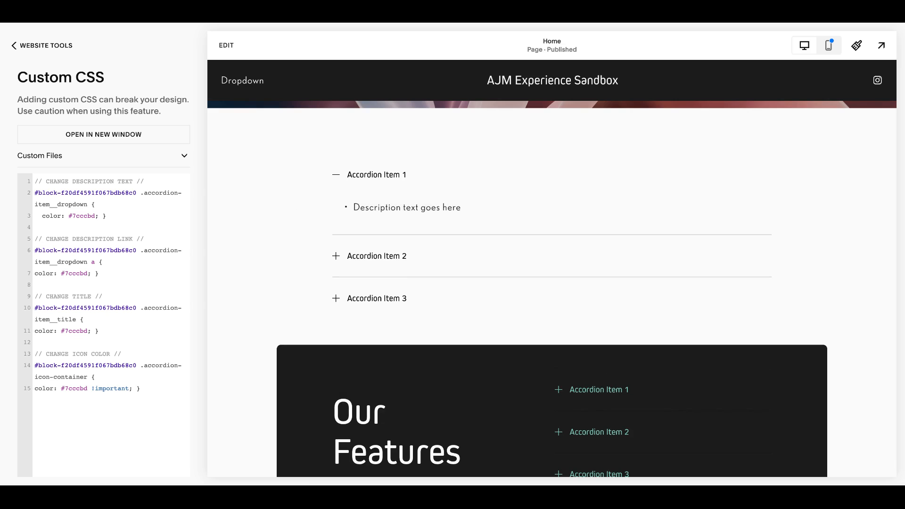
pyautogui.scroll(-3)
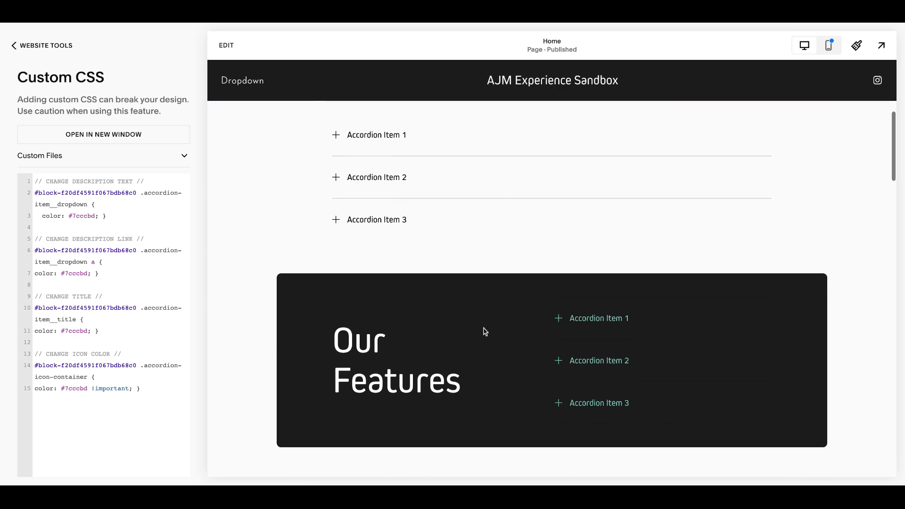
pyautogui.moveTo(164, 219)
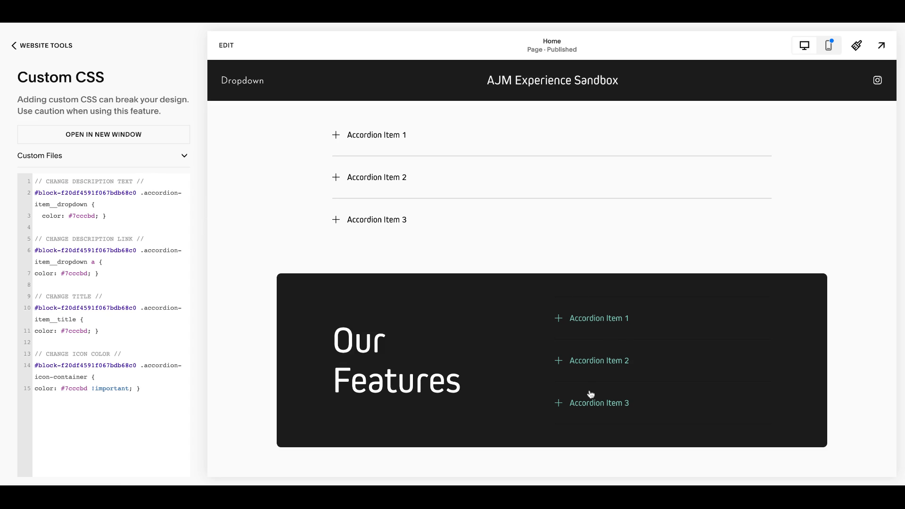
pyautogui.moveTo(589, 396)
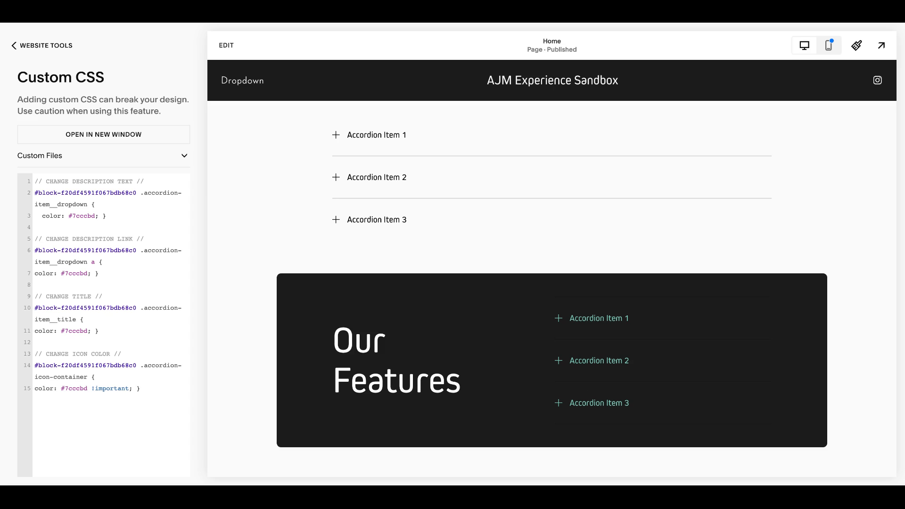
pyautogui.moveTo(133, 297)
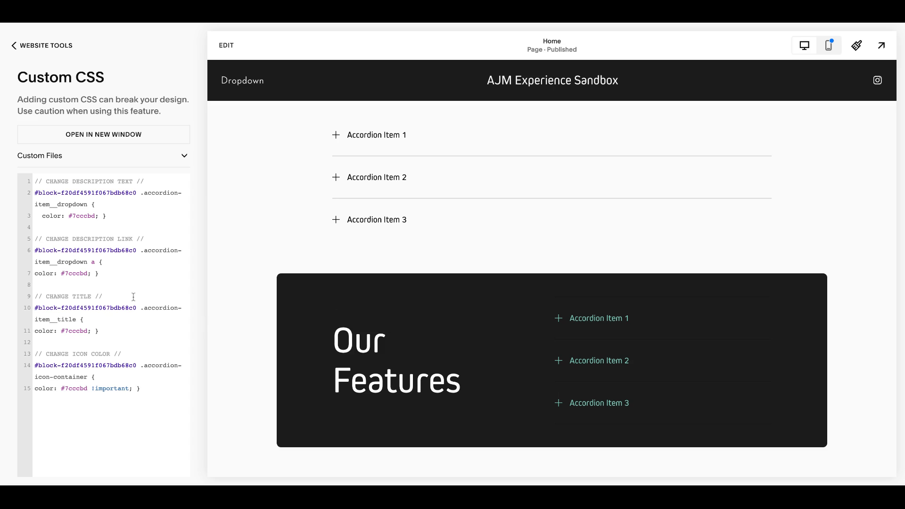